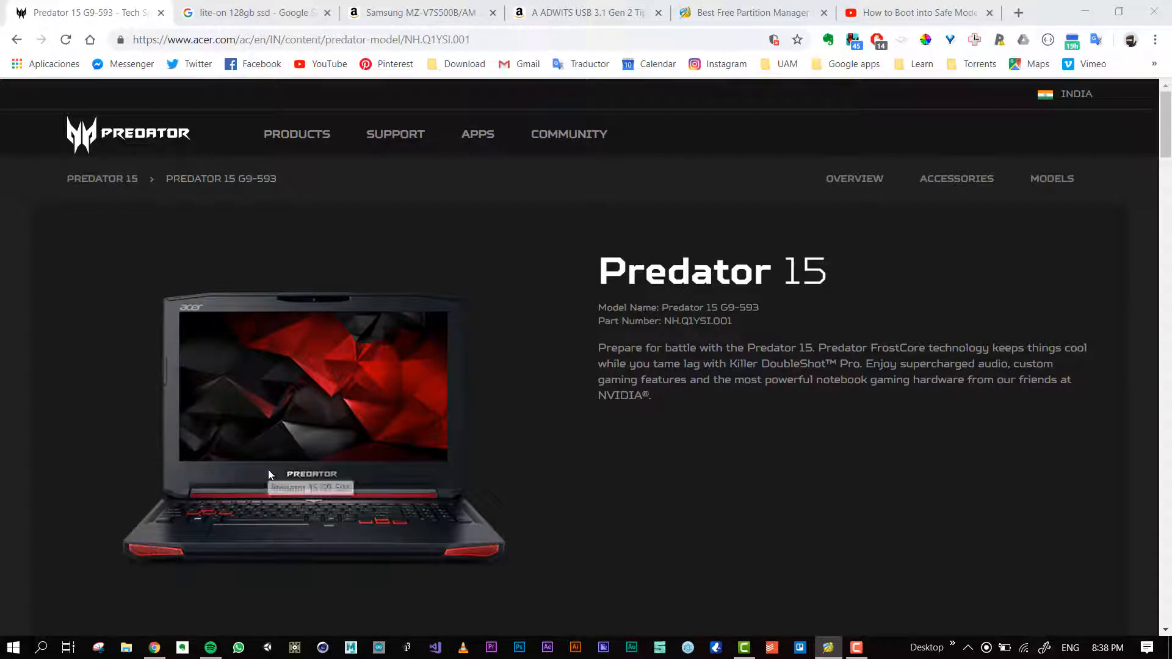
mouse_move(303, 453)
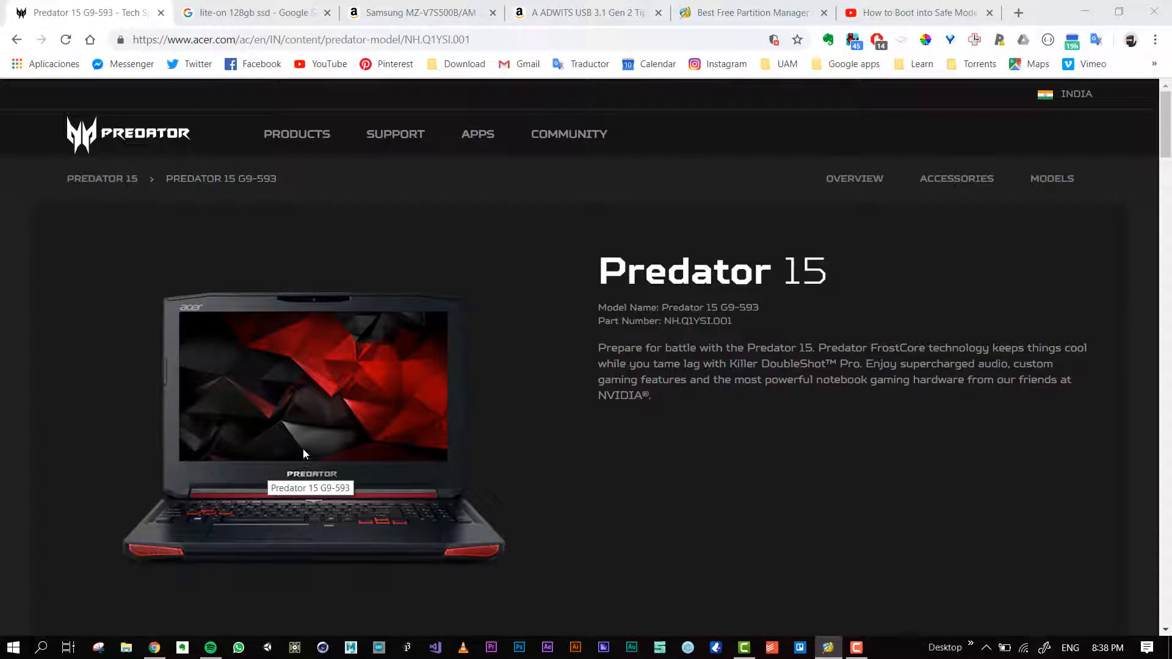
mouse_move(486, 373)
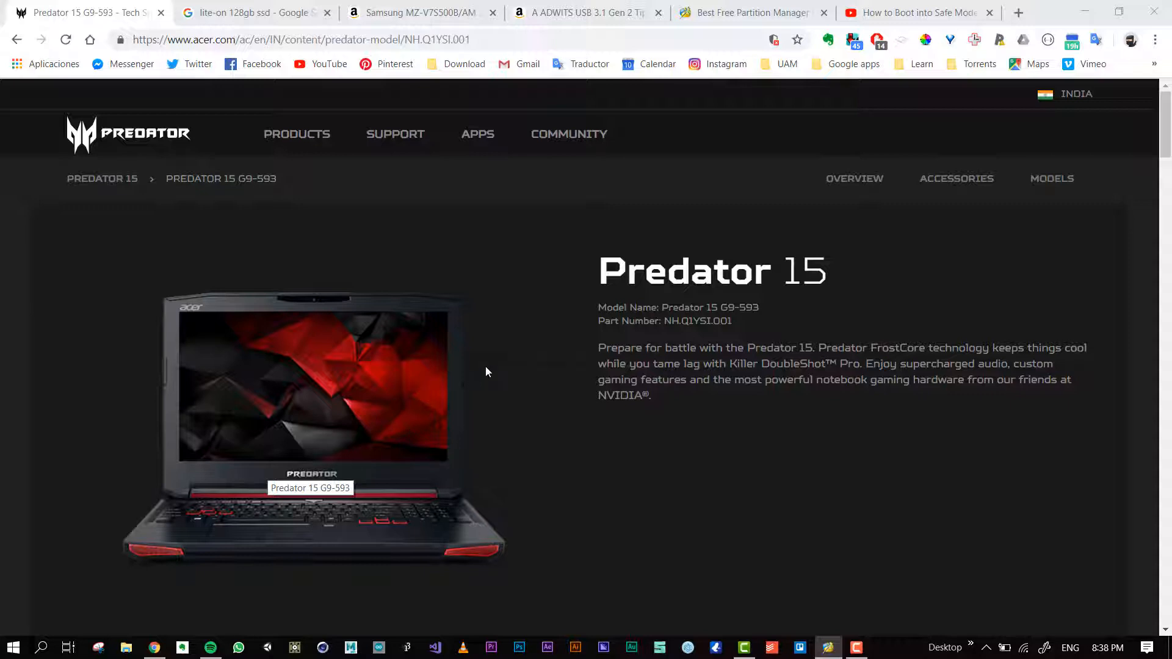
mouse_move(321, 329)
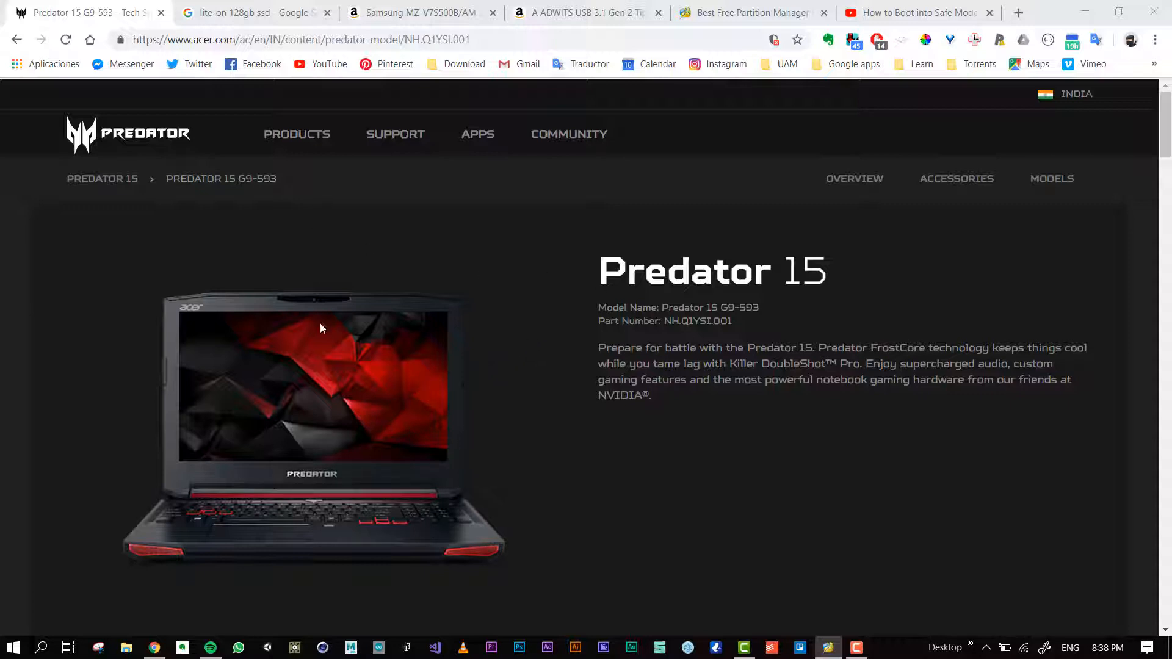
mouse_move(322, 328)
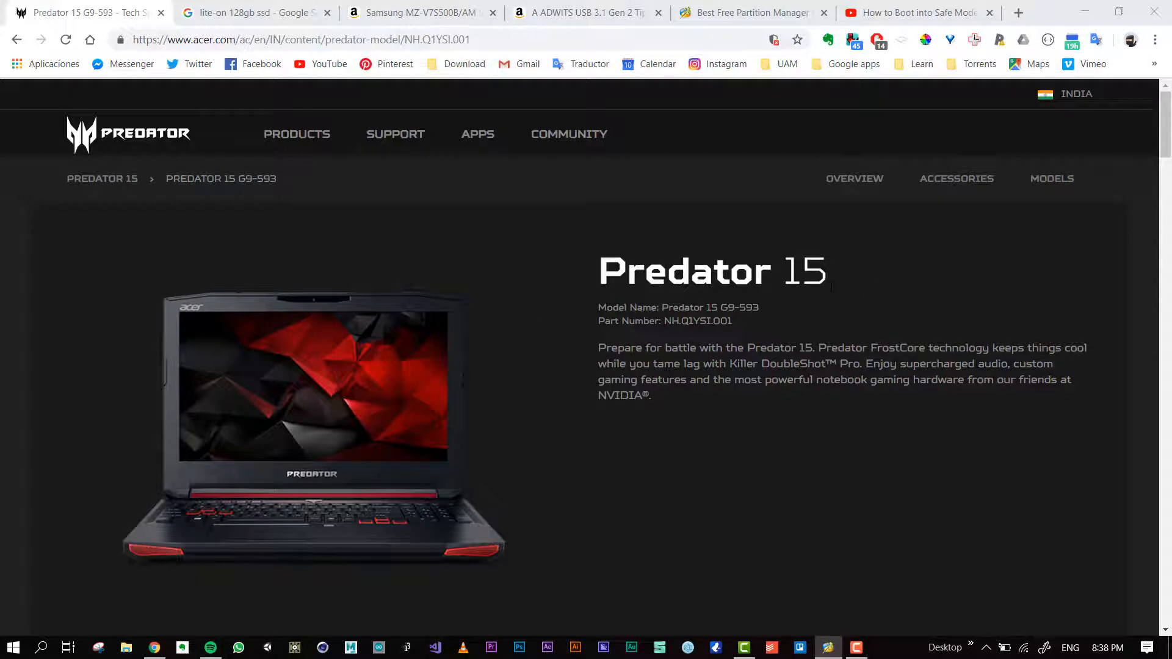
mouse_move(347, 390)
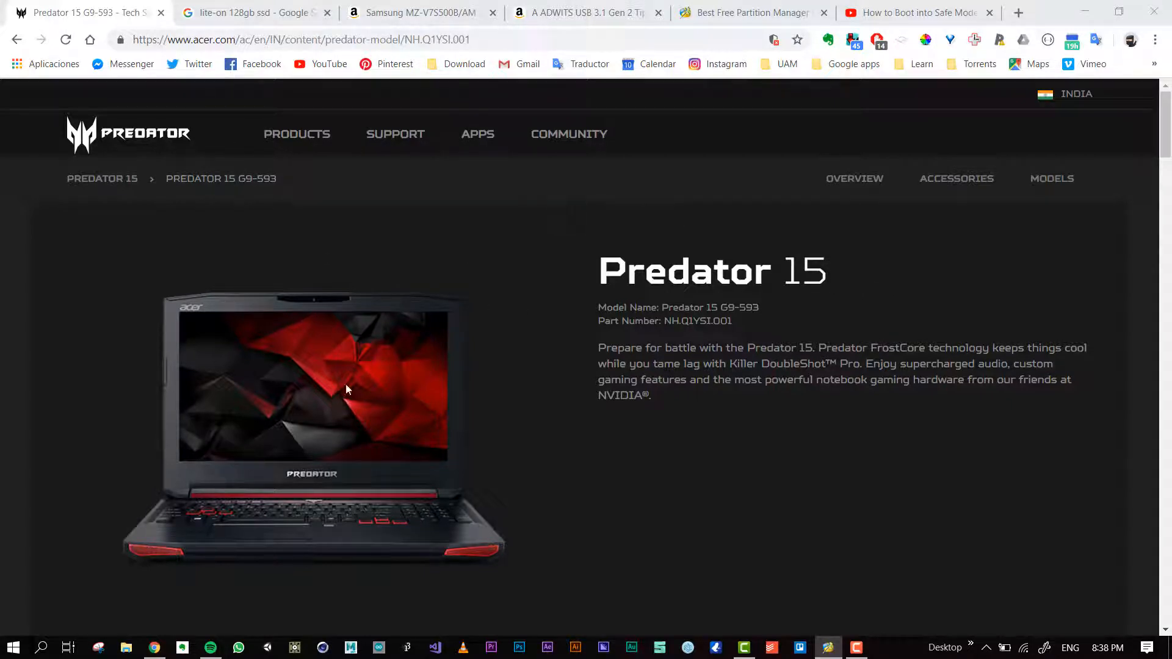
mouse_move(233, 398)
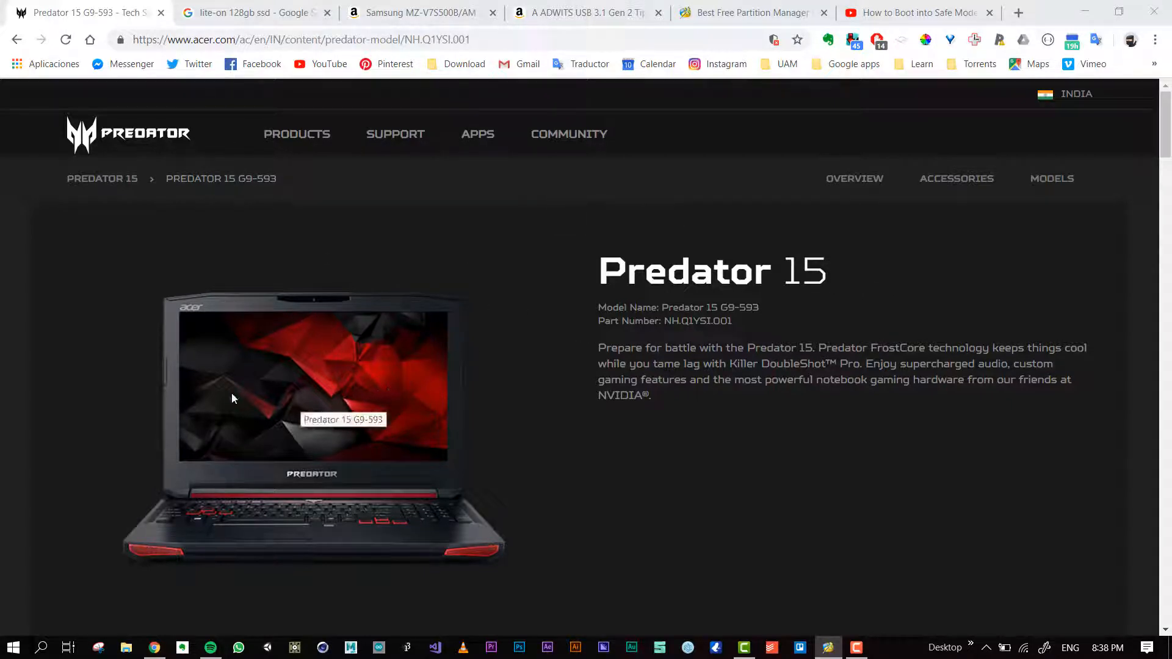
mouse_move(277, 511)
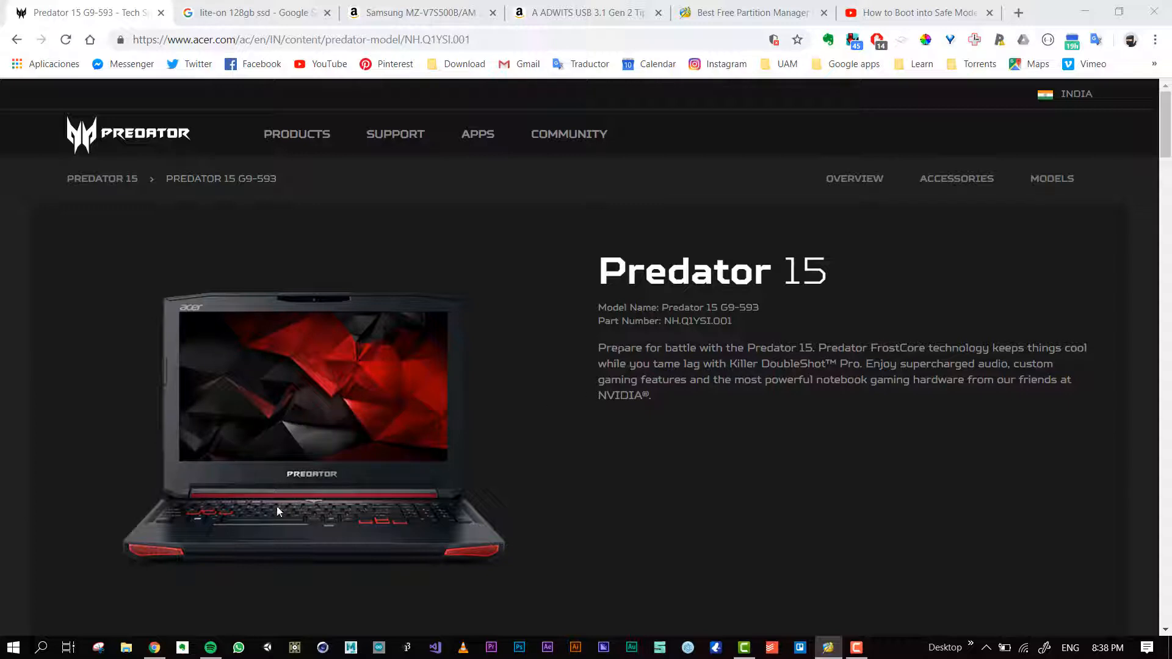
mouse_move(366, 503)
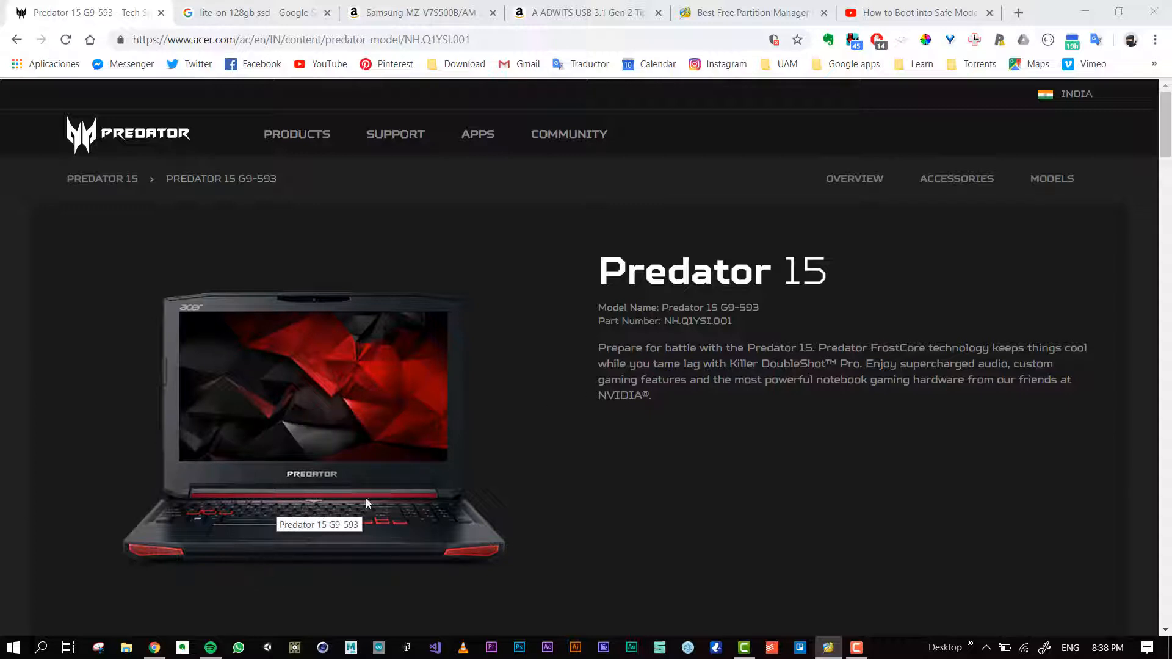
mouse_move(297, 523)
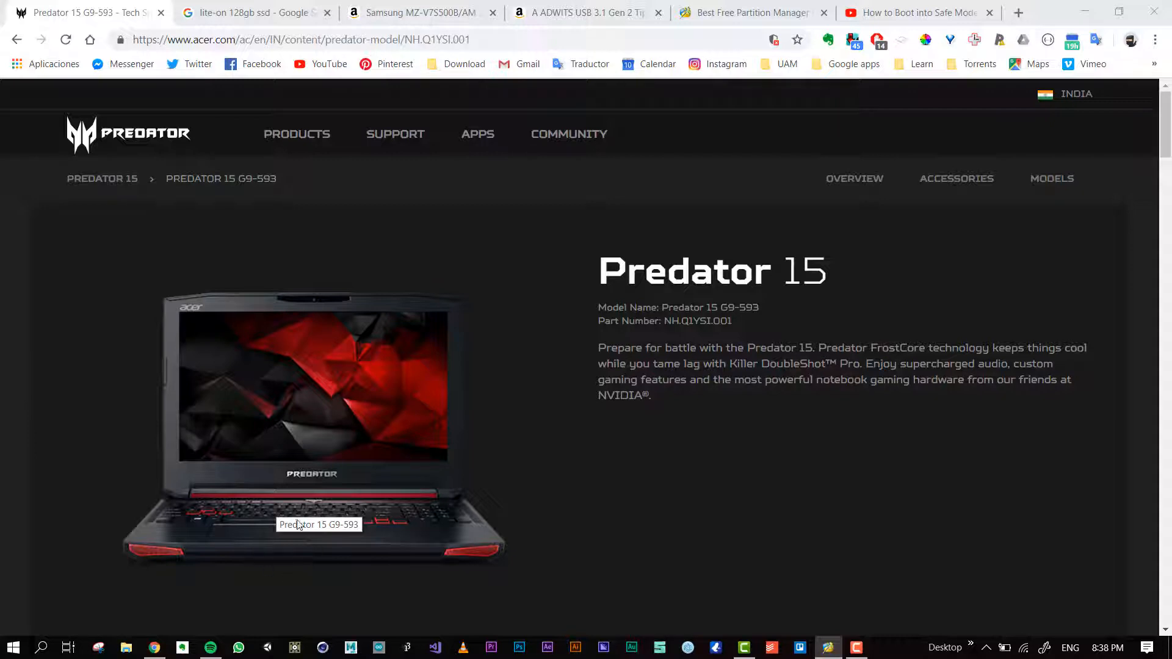
mouse_move(575, 314)
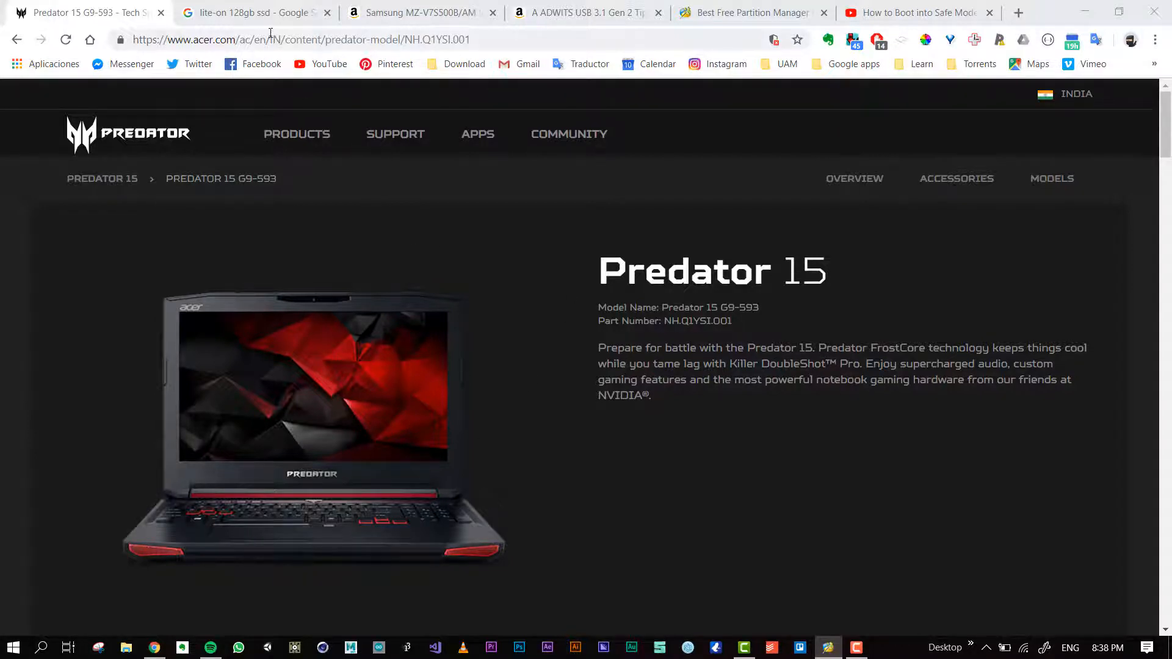
- View the Lite-On 128GB M.2 SSD image results, then the Samsung 970 EVO Plus page
left_click(250, 12)
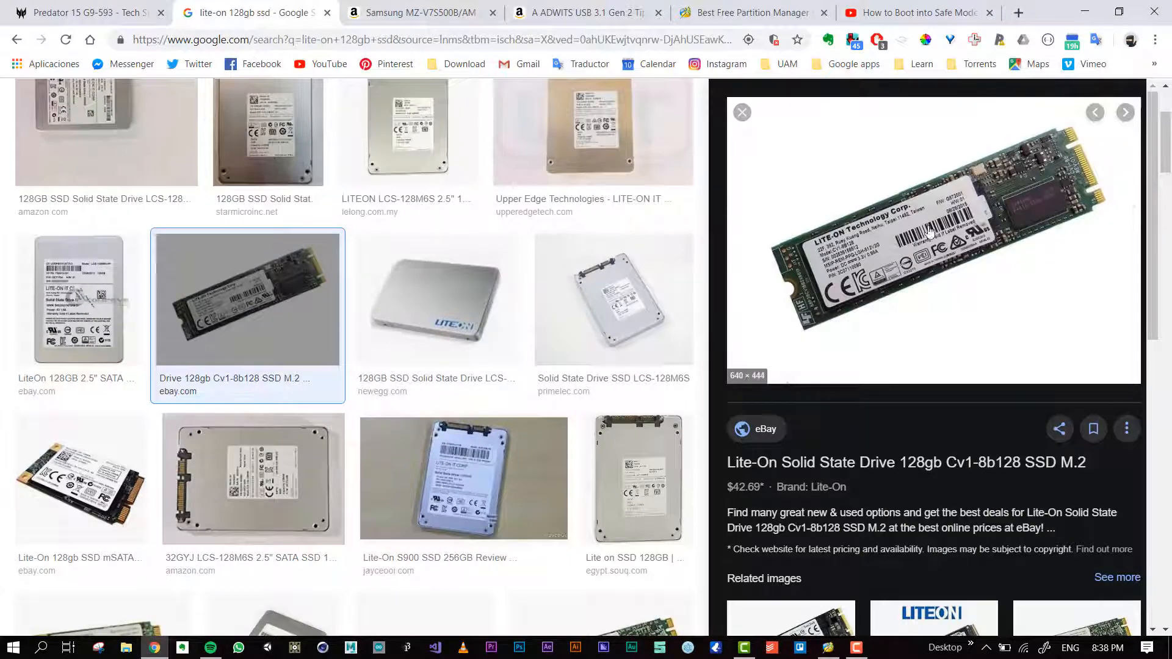
mouse_move(967, 389)
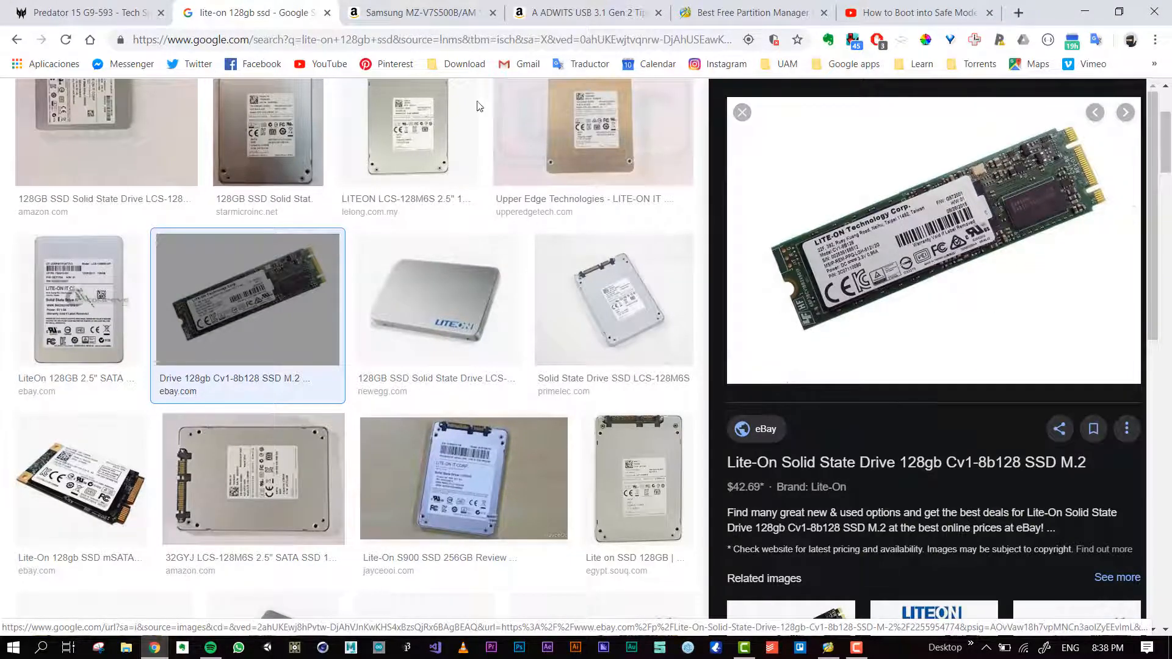
left_click(418, 13)
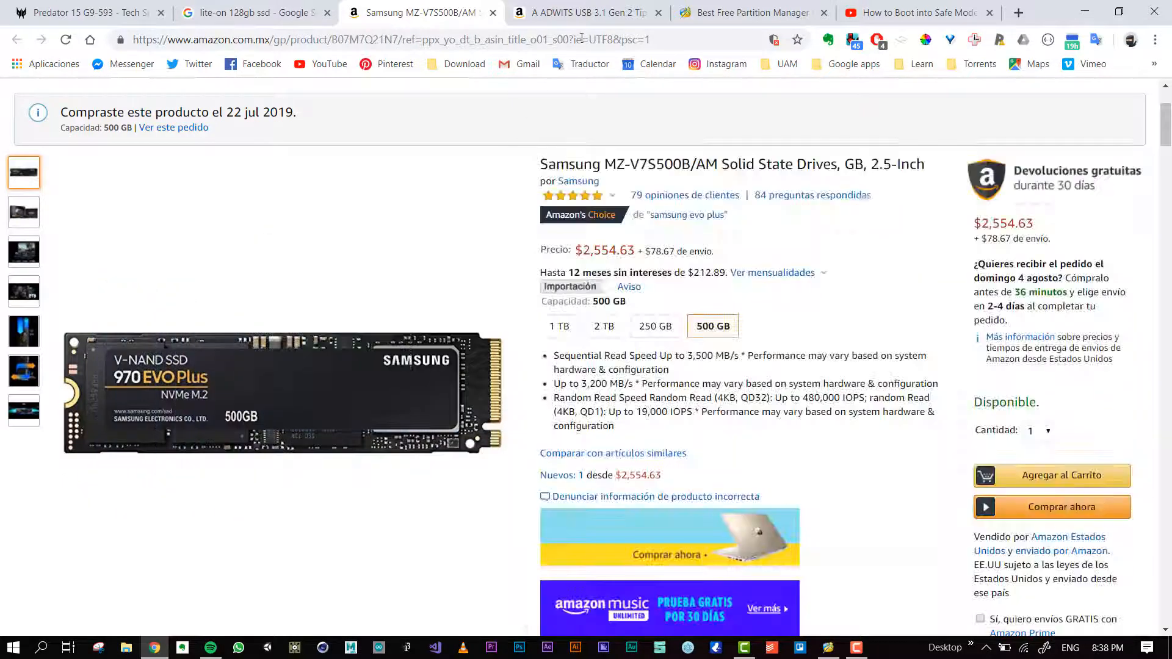
mouse_move(583, 13)
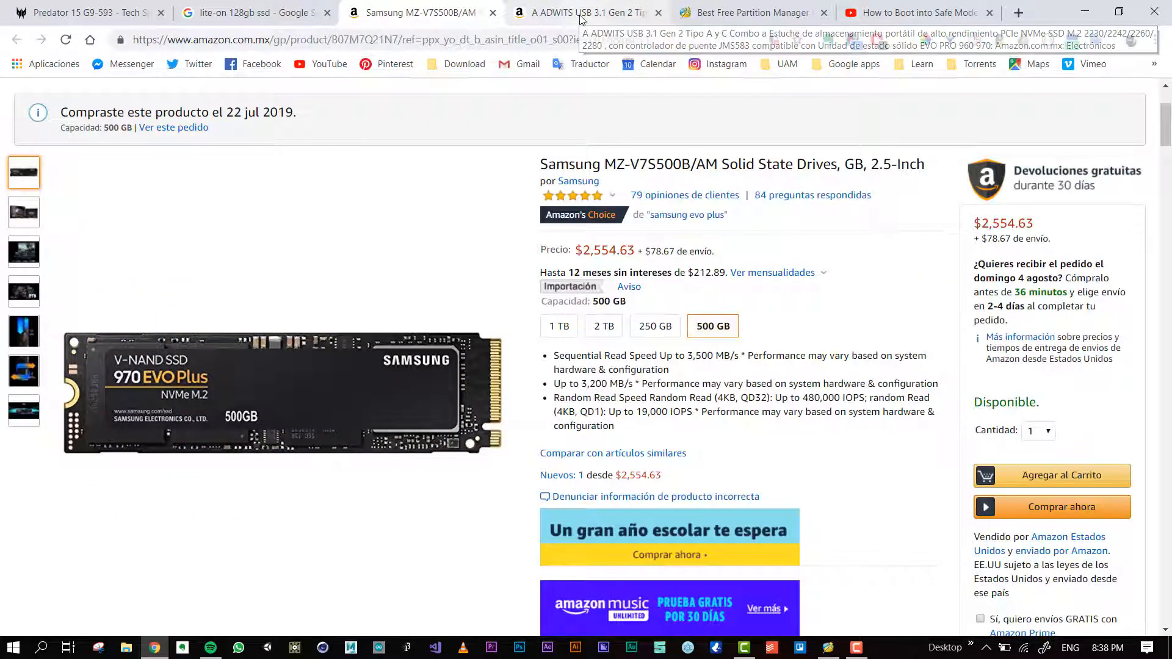
- Browse ADWITS enclosure photos: M.2 sizes, USB ports, ending on the aluminium case and board
left_click(586, 13)
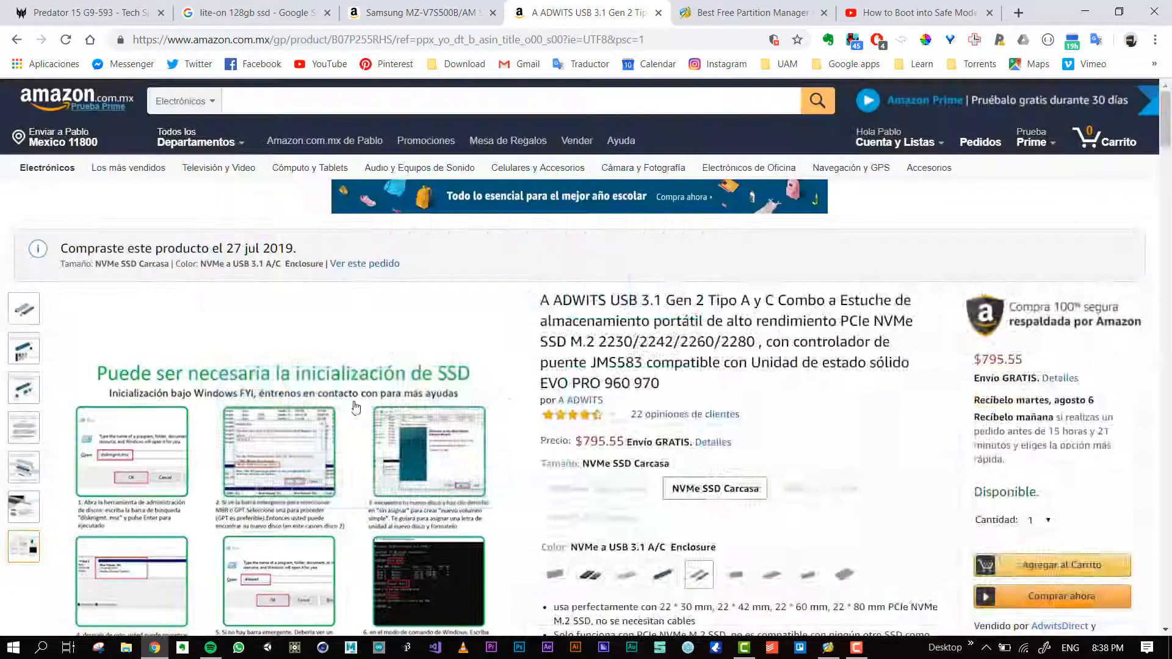
left_click(23, 386)
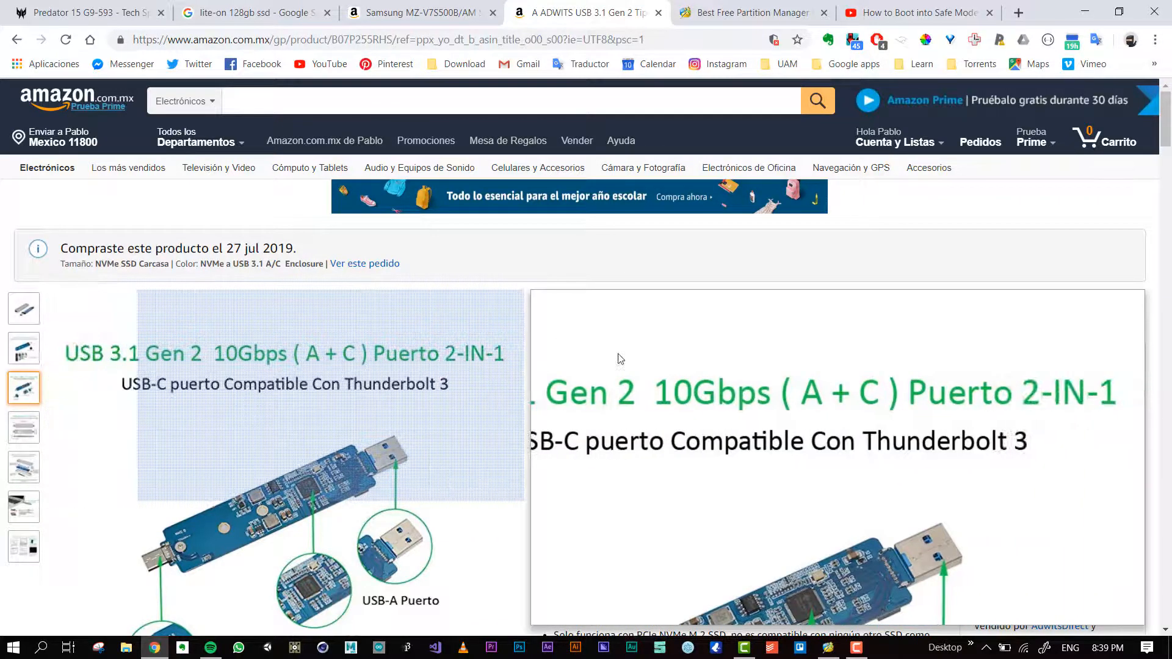
scroll("up", 3)
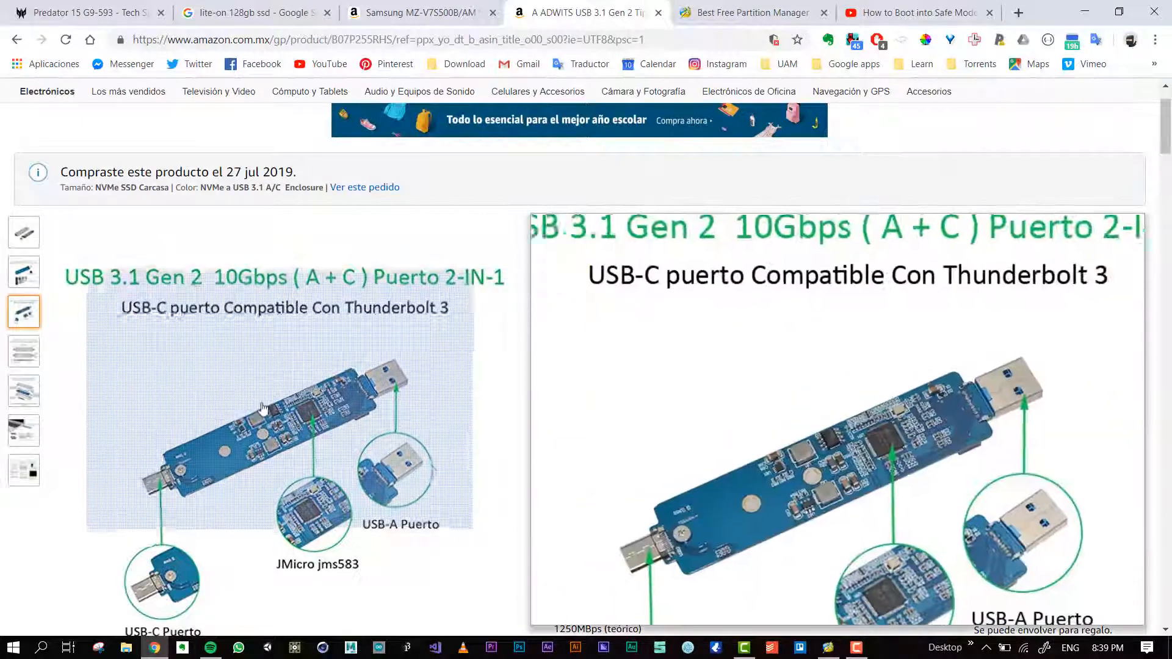
left_click(24, 271)
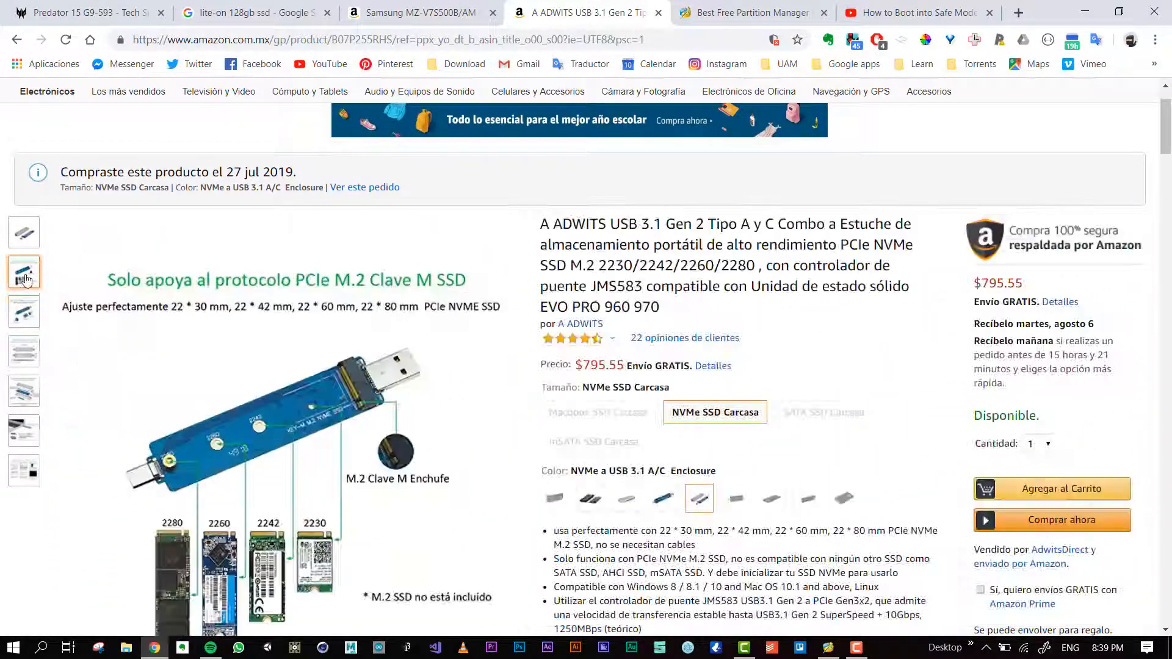
left_click(23, 312)
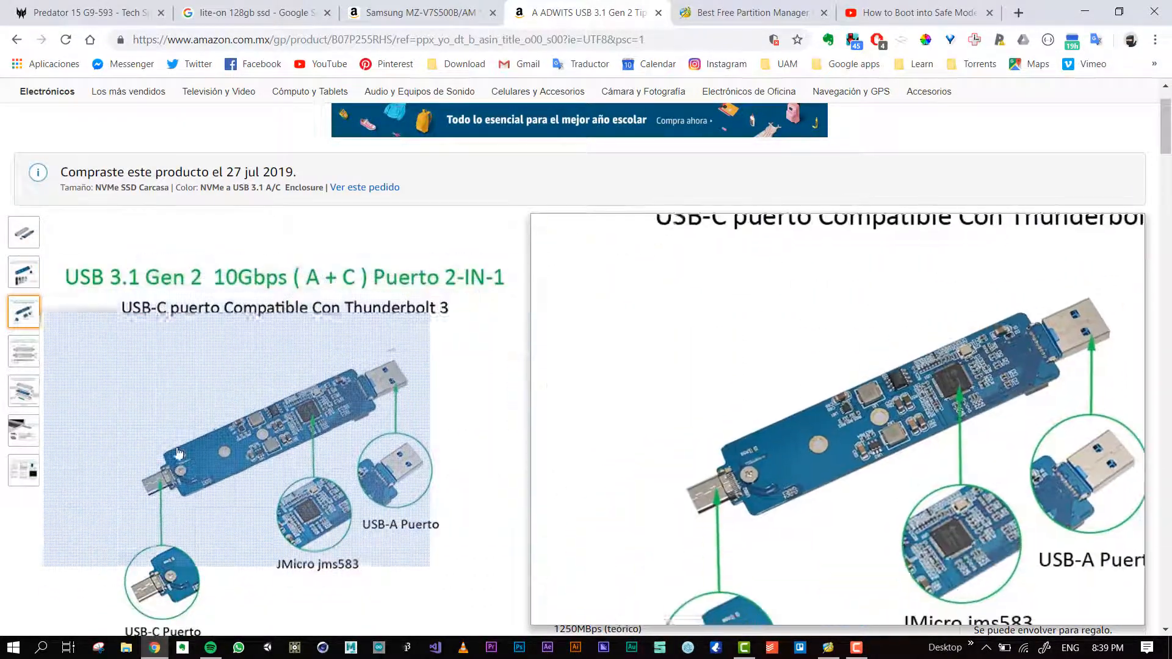
left_click(23, 232)
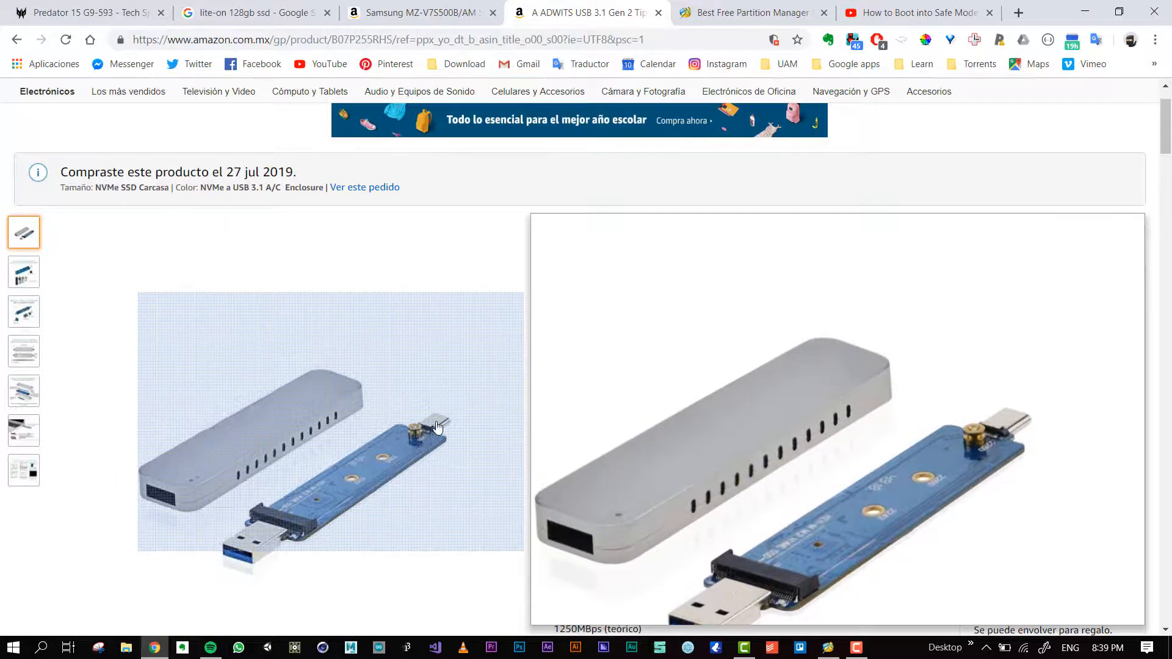
mouse_move(286, 425)
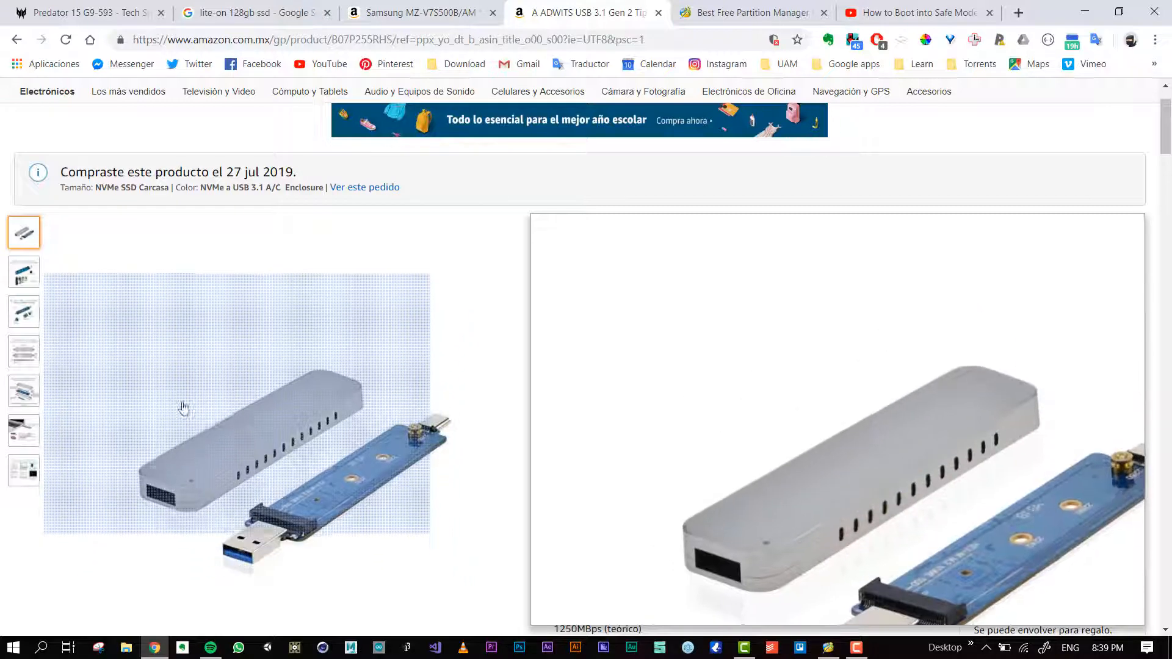
- View enclosure photos of assembly, laptop use, dimensions, then PCIe M.2 M-key support
left_click(24, 391)
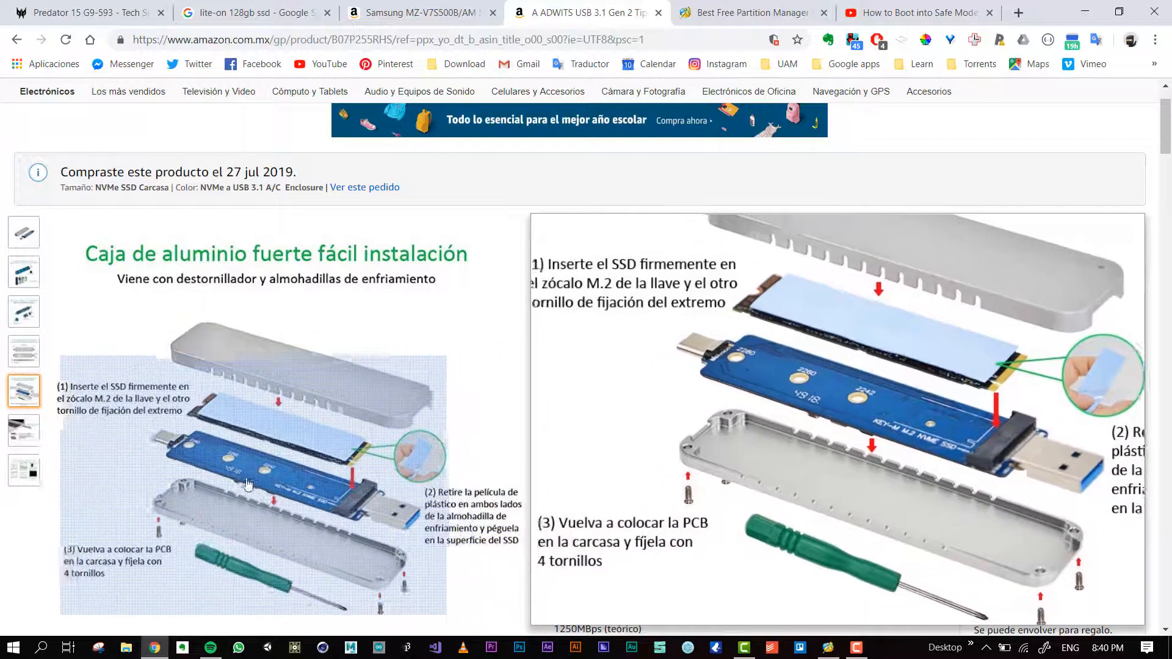
left_click(23, 430)
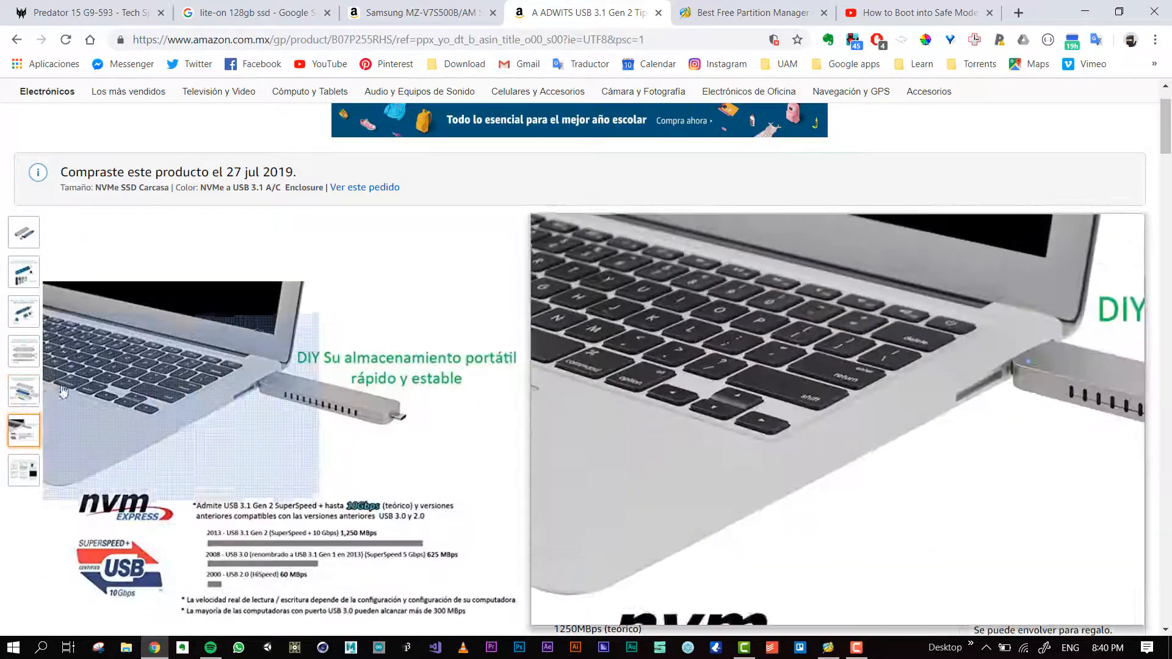
left_click(23, 352)
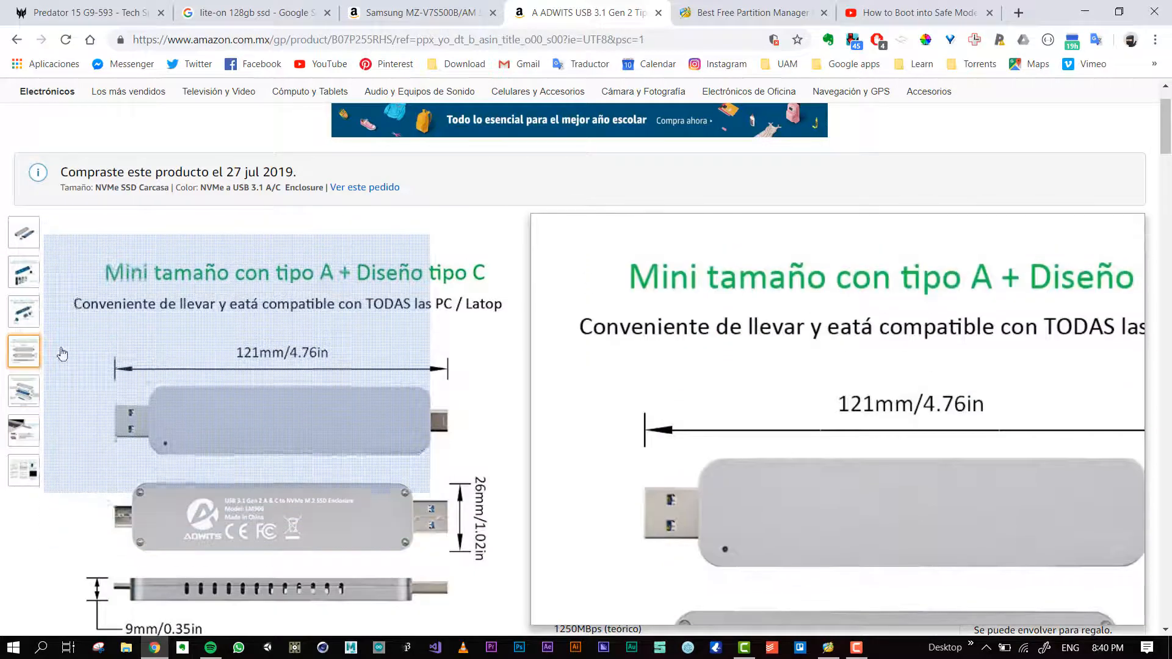
left_click(23, 271)
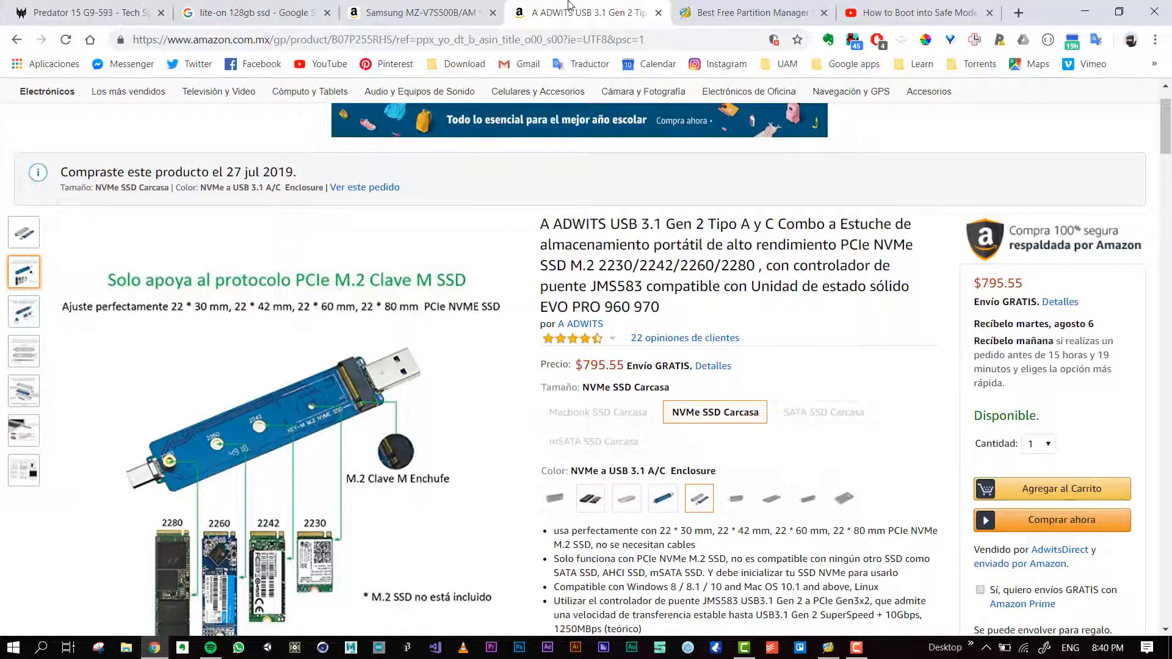
mouse_move(747, 13)
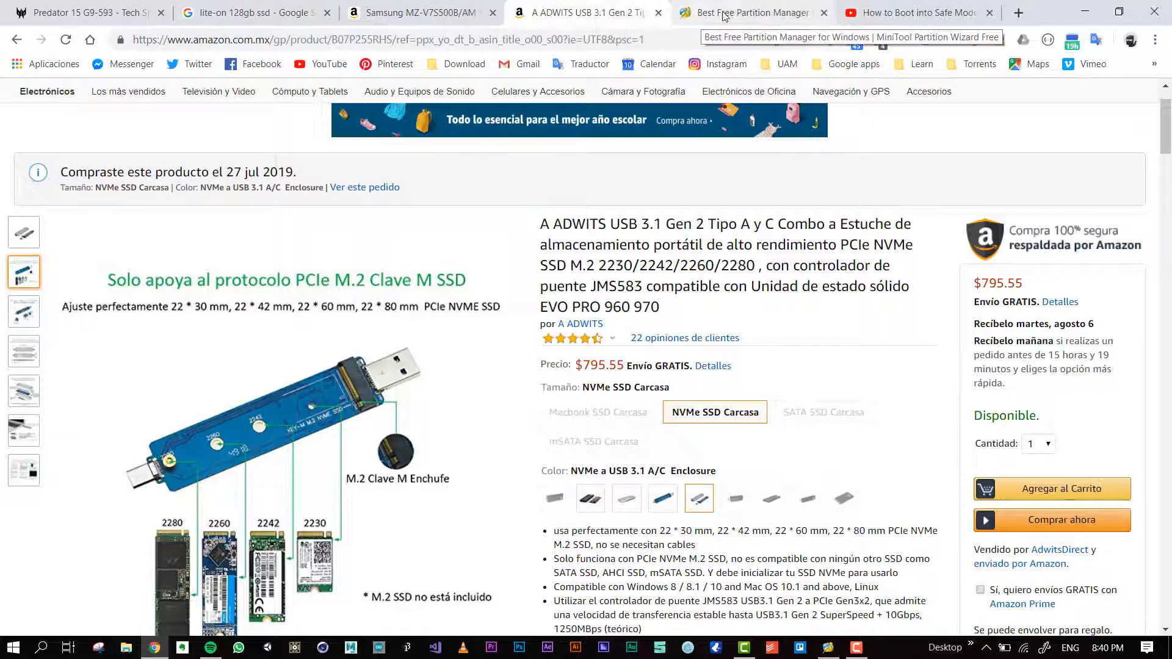
- Show the MiniTool Partition Wizard Free 11 web page and launch Partition Wizard Free 11.5
left_click(747, 13)
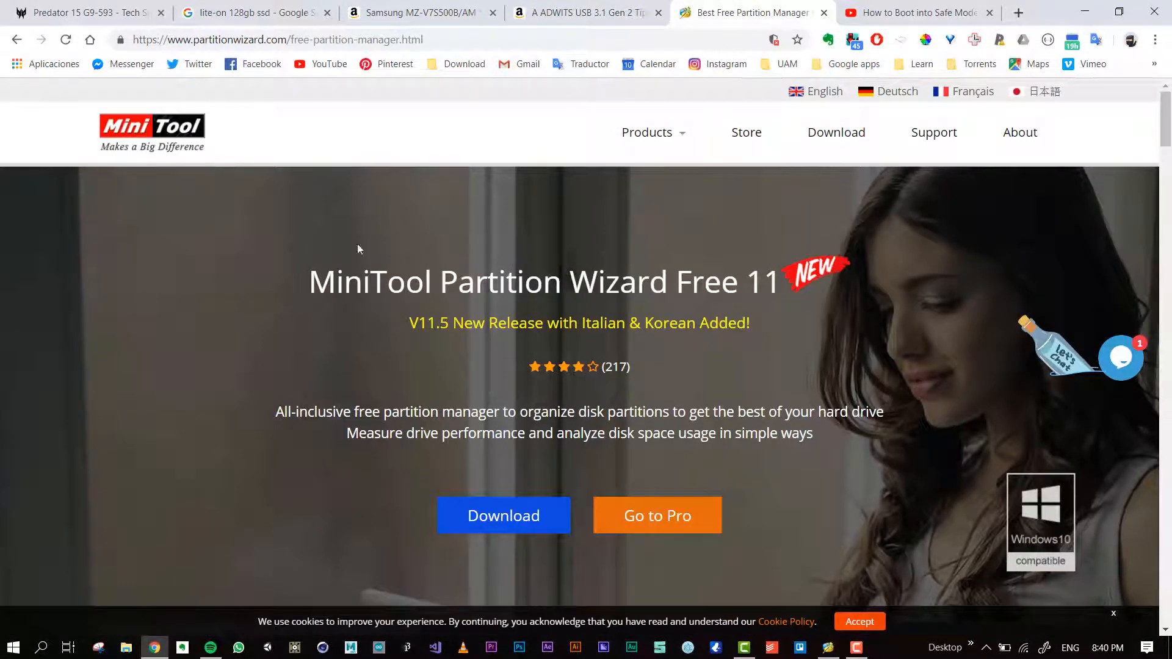
mouse_move(430, 373)
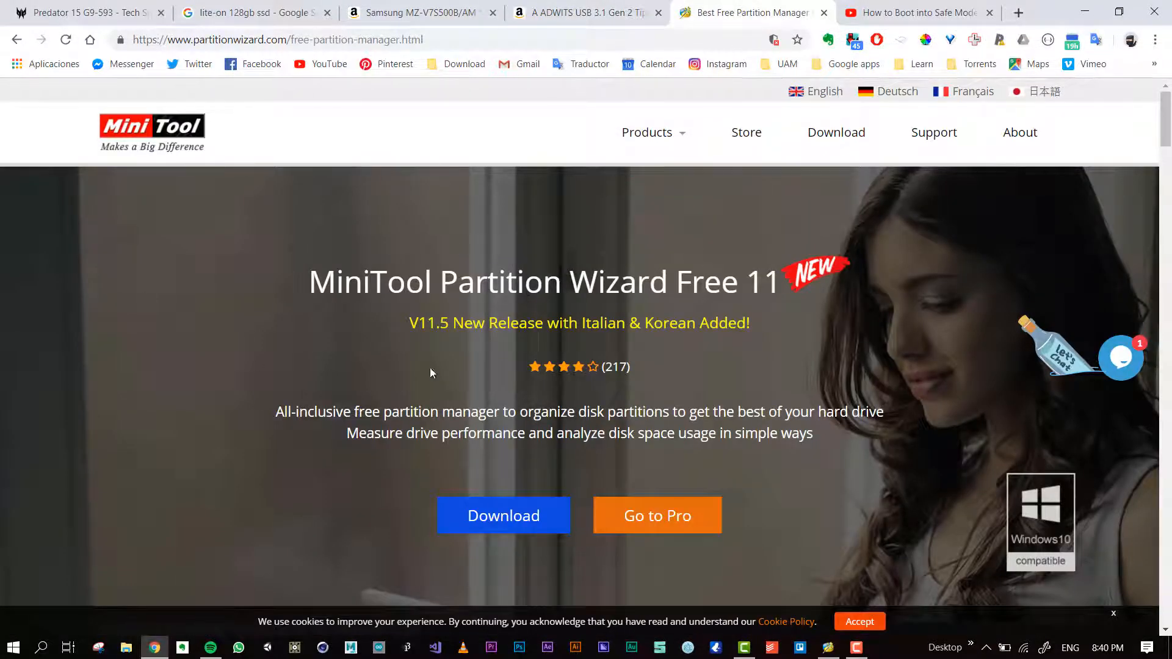
mouse_move(535, 478)
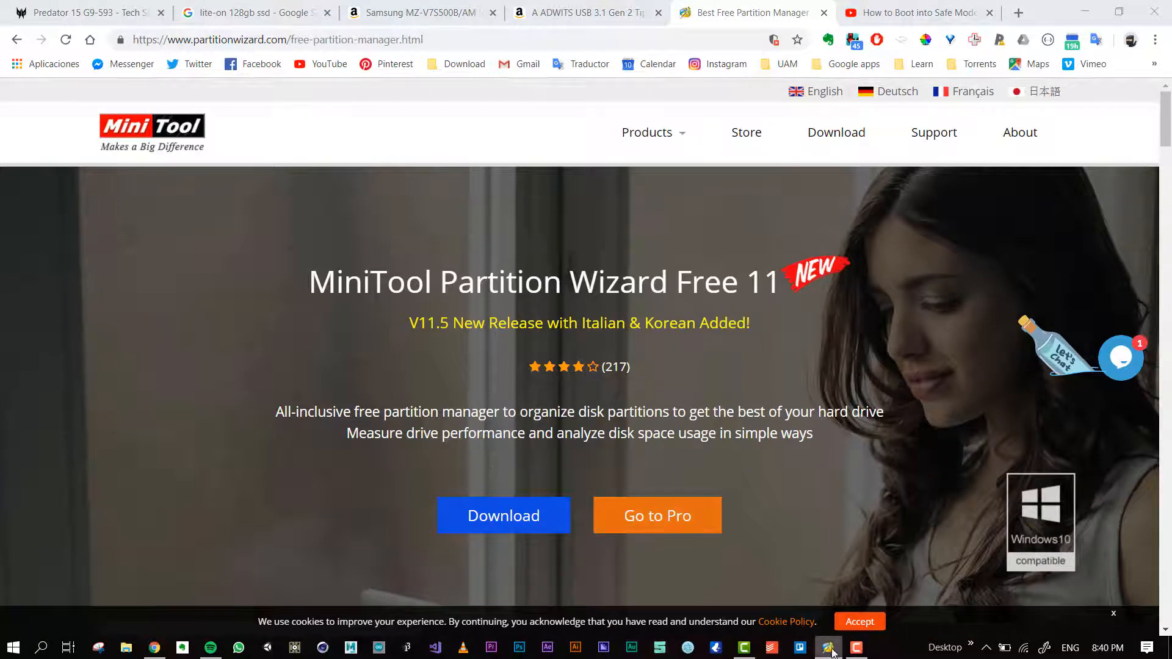
left_click(829, 647)
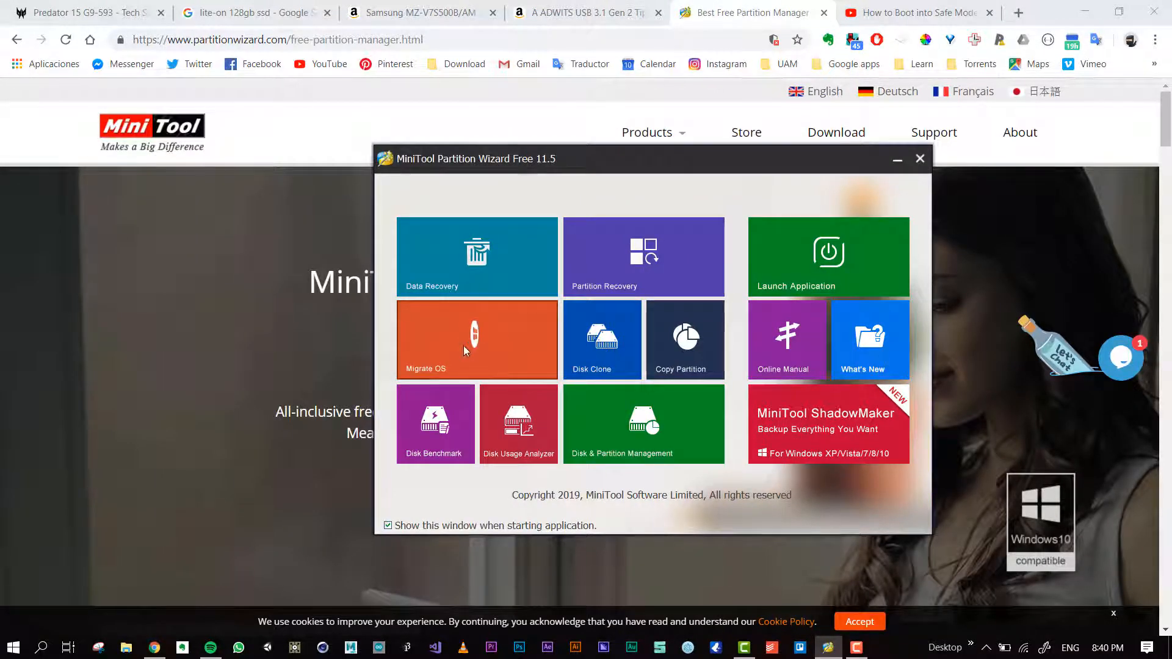
- Start Migrate OS and continue with option A, replacing the system disk
left_click(477, 339)
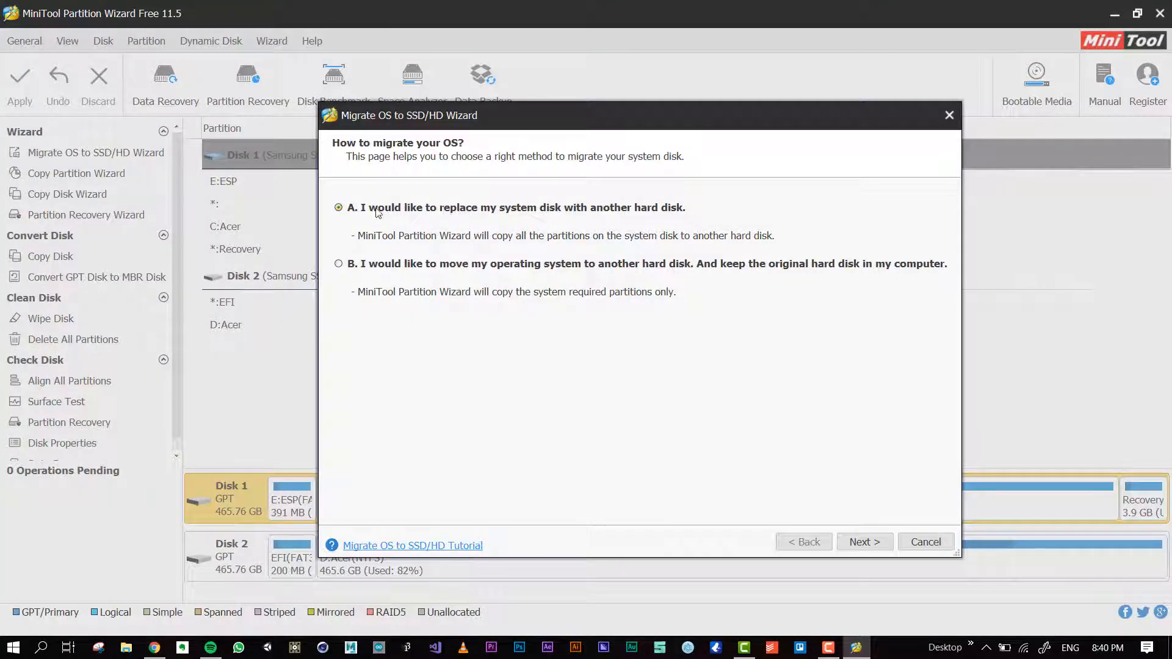
mouse_move(509, 249)
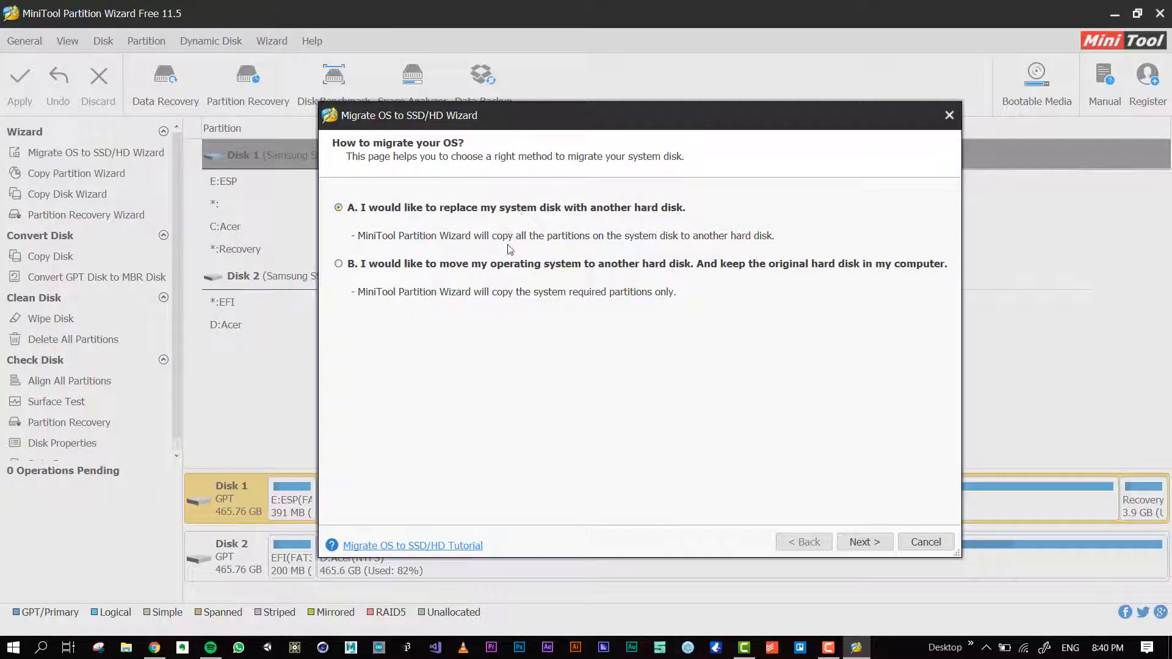
left_click(865, 541)
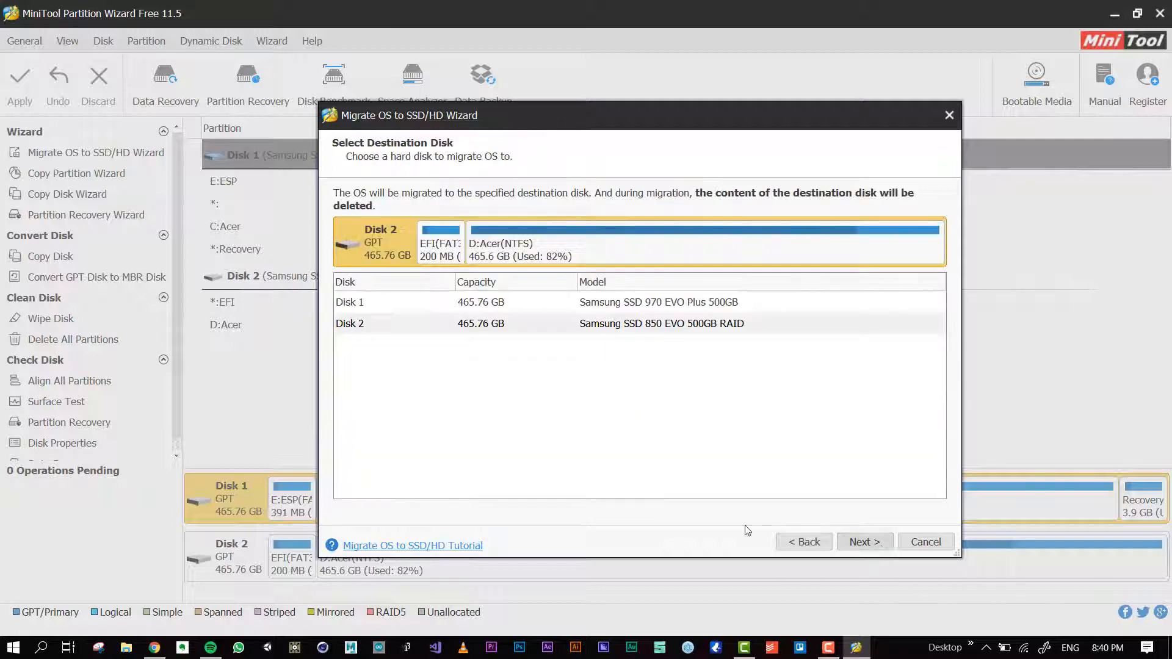
mouse_move(353, 341)
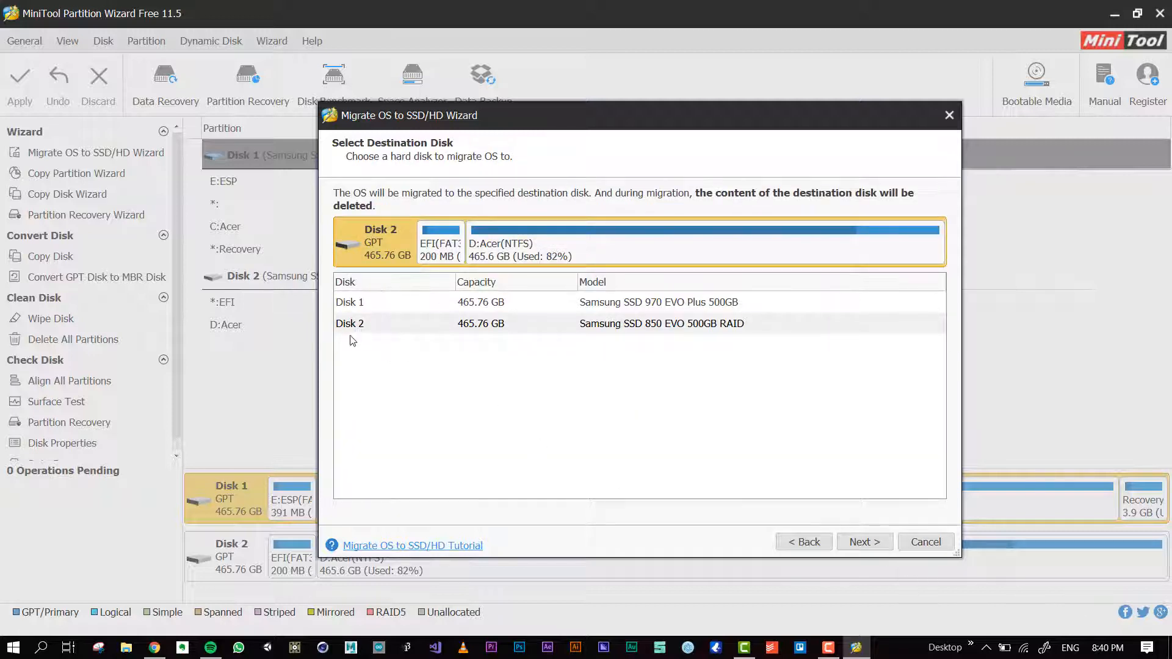
mouse_move(366, 342)
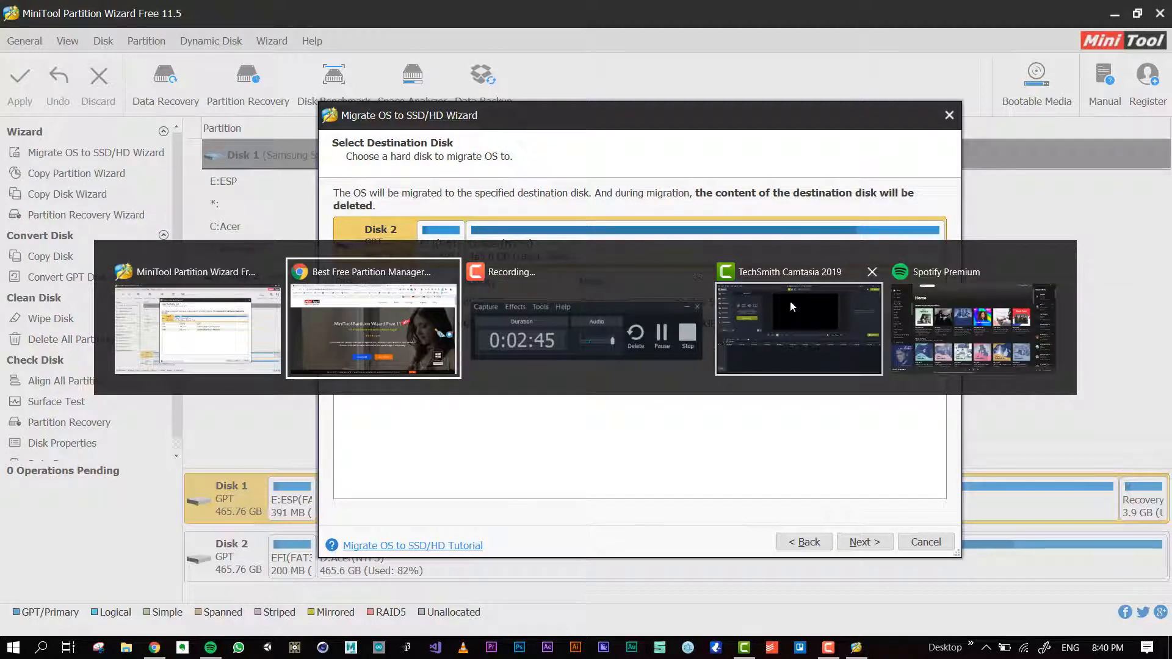
mouse_move(372, 325)
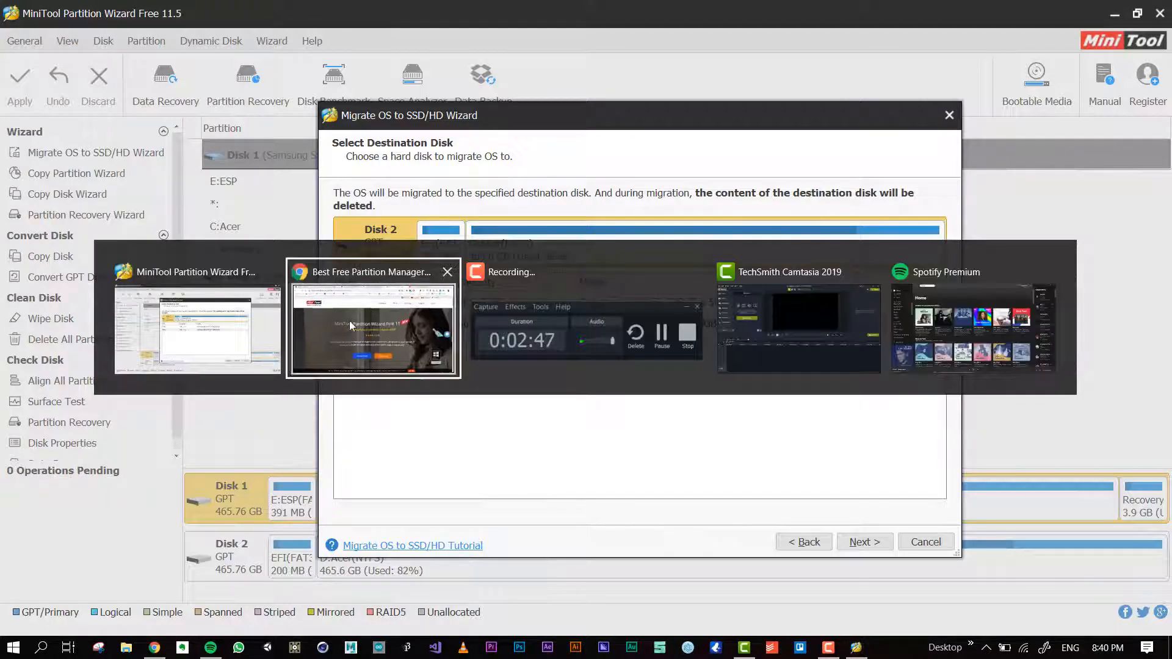
- Check the Samsung 970 EVO Plus page, then scroll the enclosure's SSD initialization guide photos
left_click(373, 326)
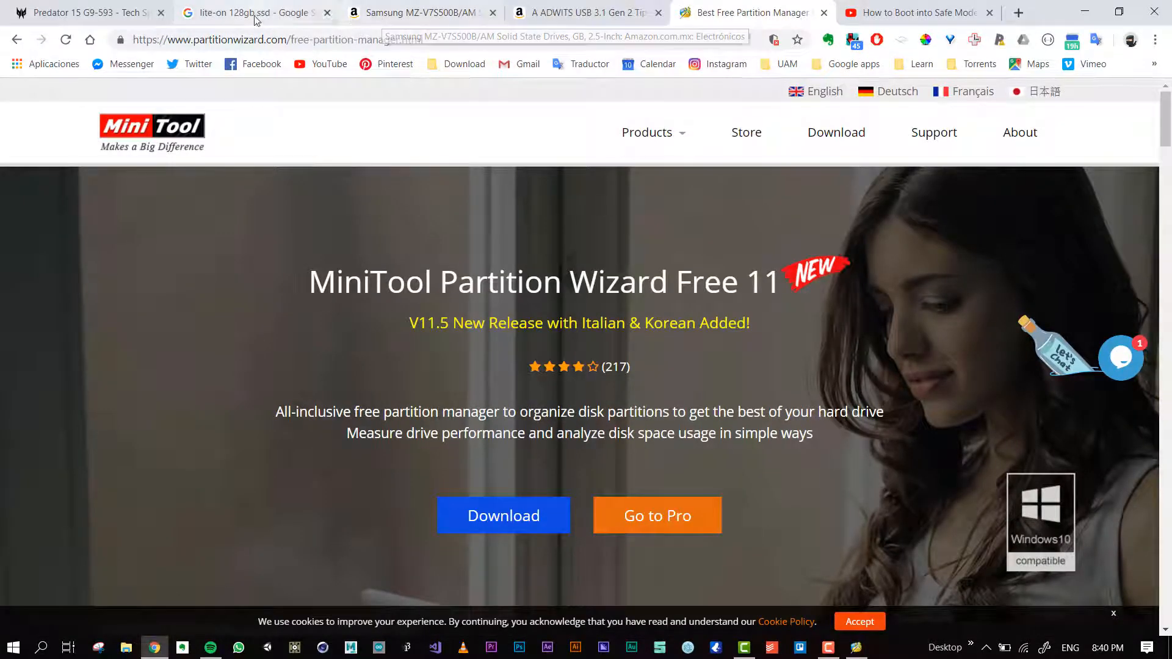
left_click(419, 13)
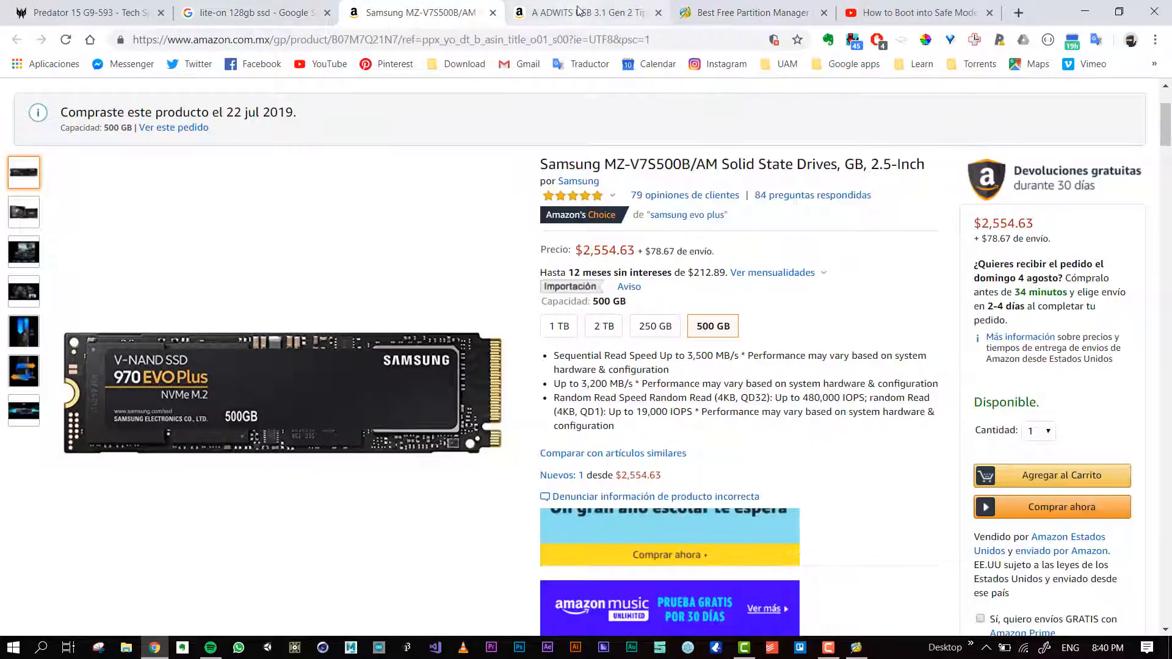
left_click(587, 13)
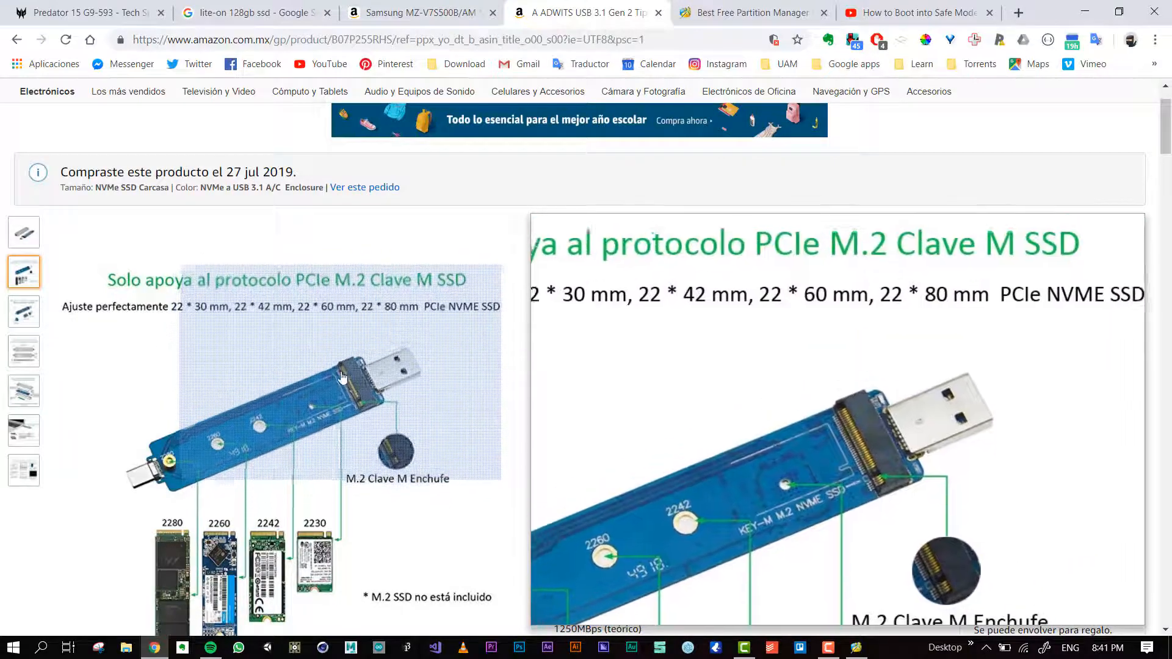
scroll("up", 3)
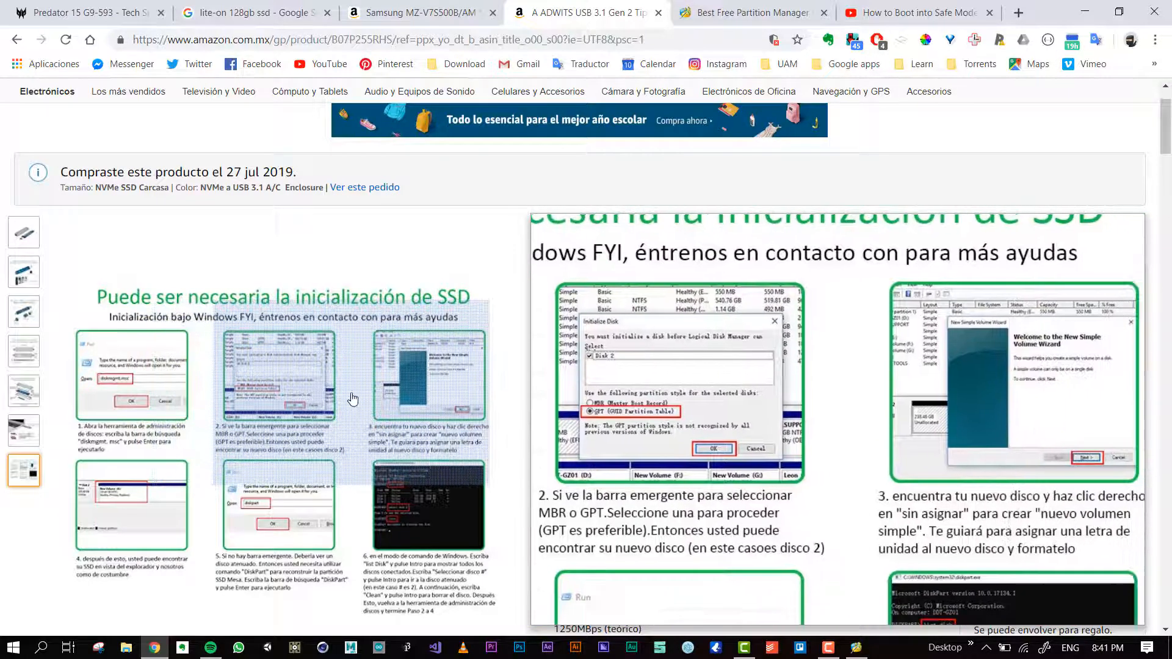
scroll("down", 3)
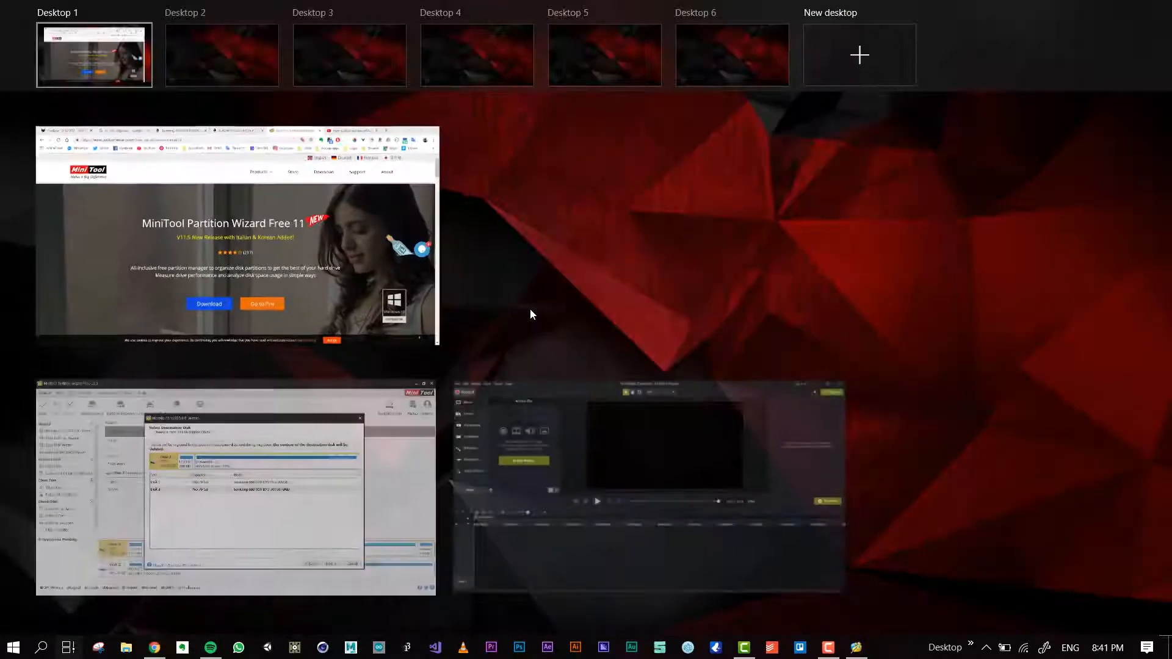
- Advance with Disk 2, answer No to the data-destruction warning, and cancel the wizard
left_click(236, 486)
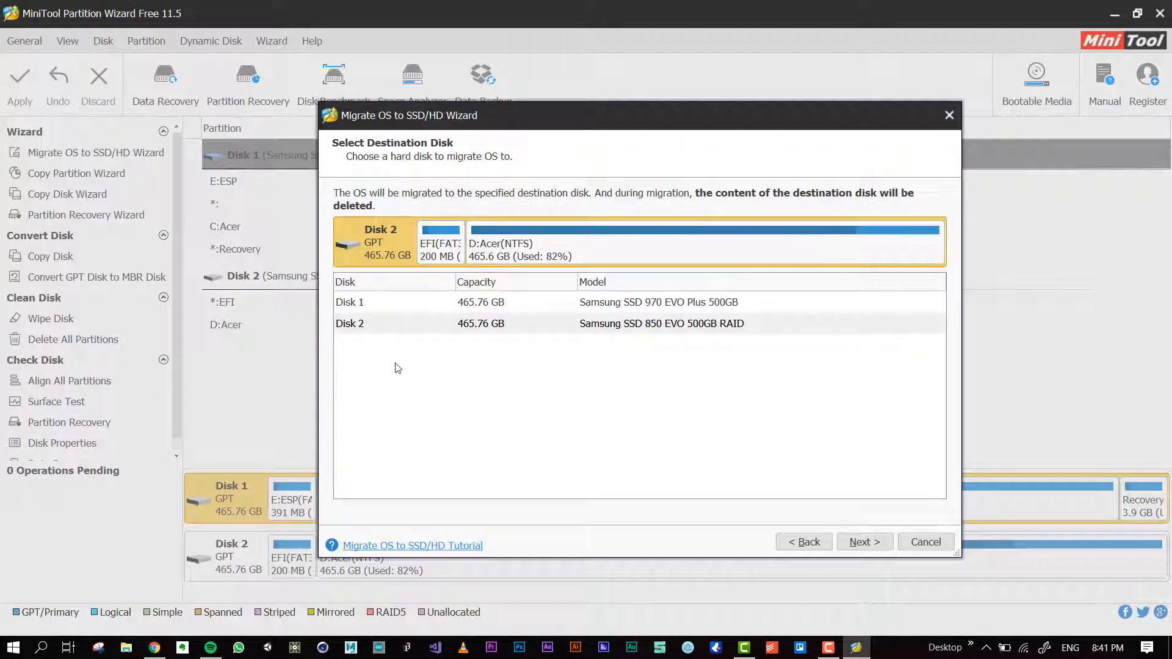
left_click(863, 542)
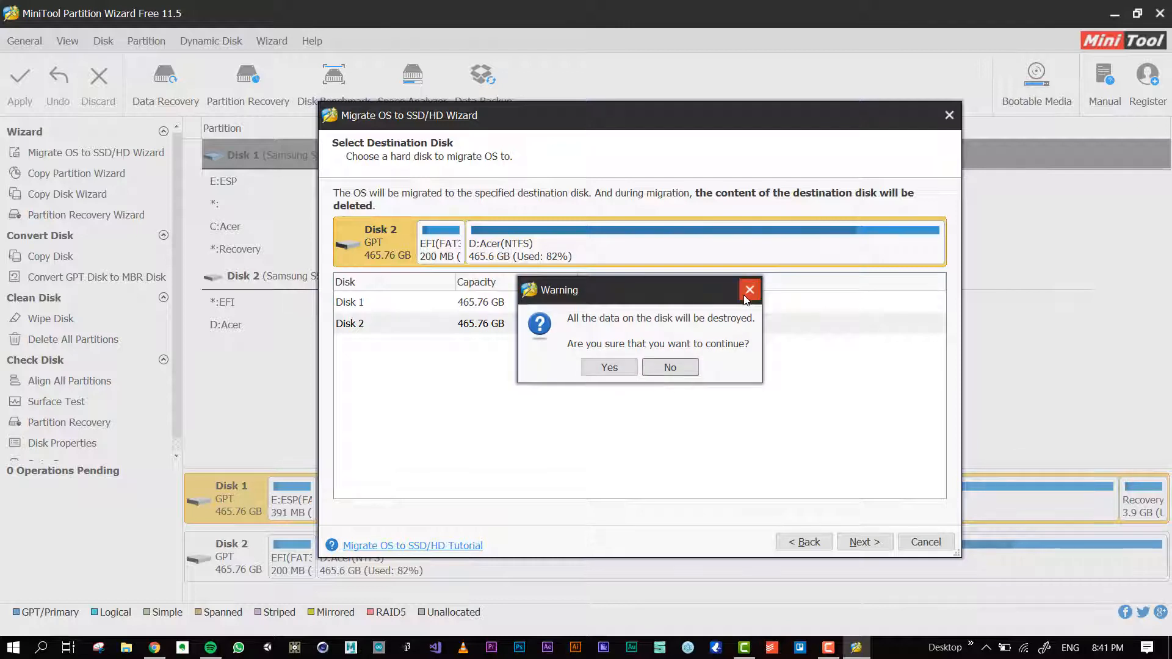
left_click(750, 290)
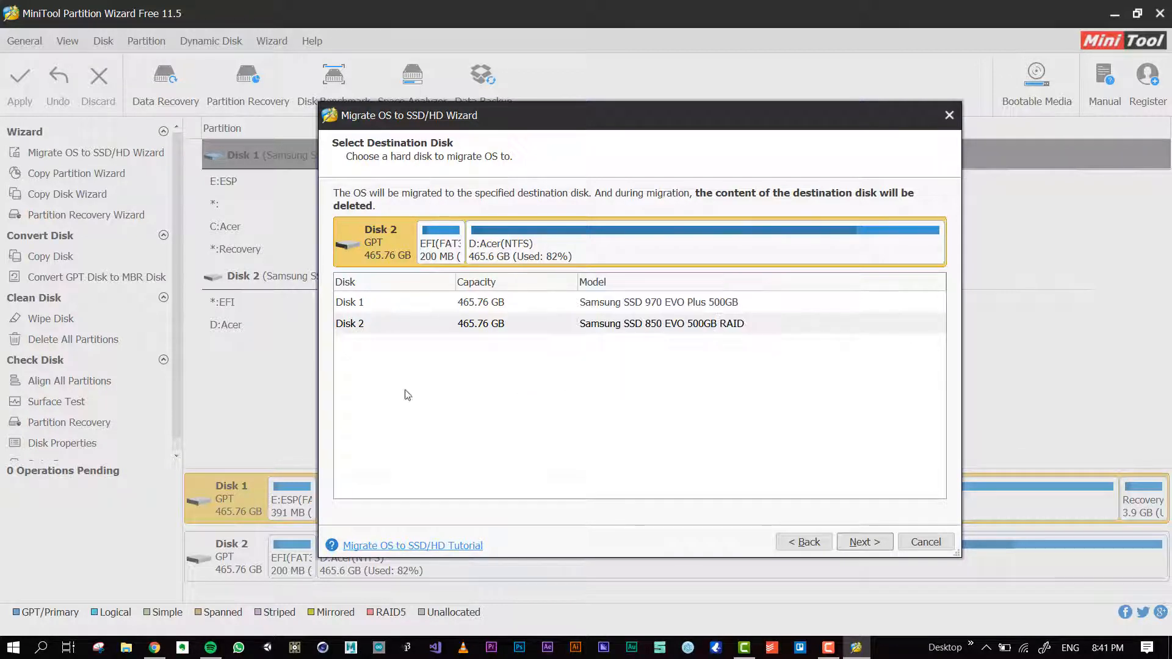
left_click(925, 541)
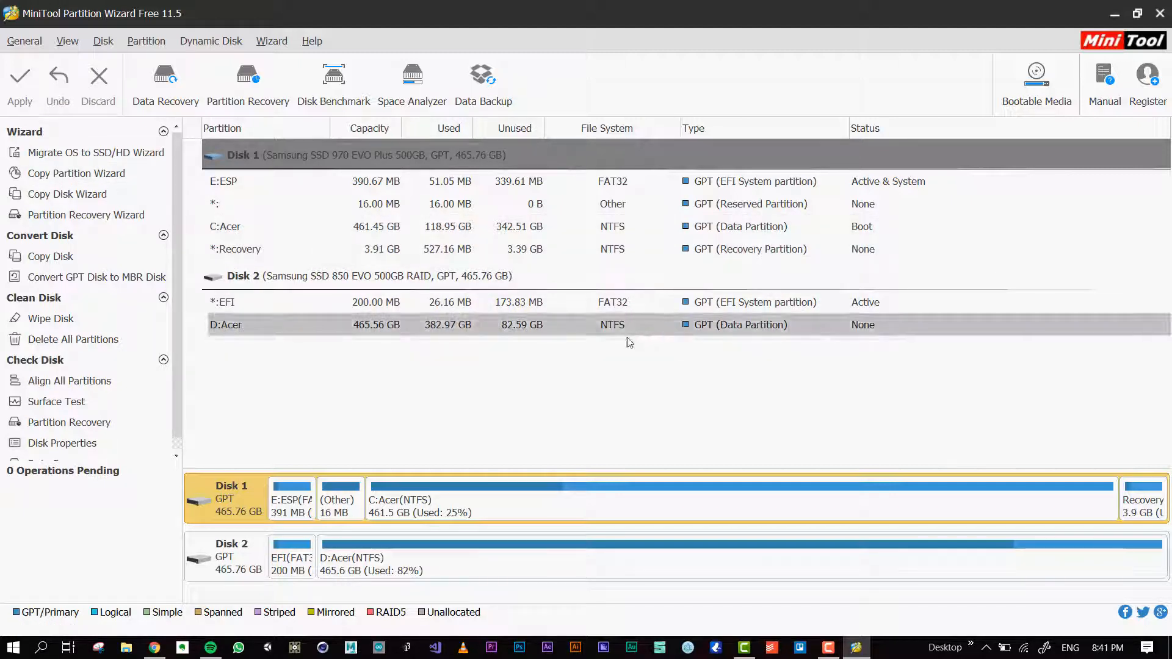
left_click(565, 386)
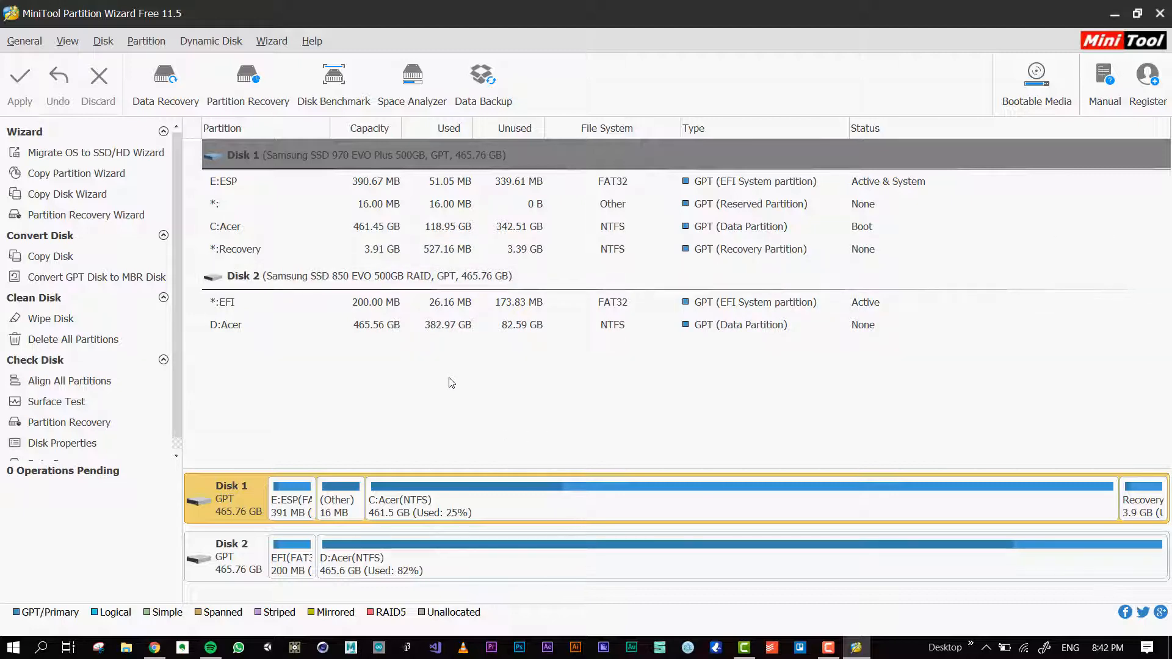
mouse_move(473, 409)
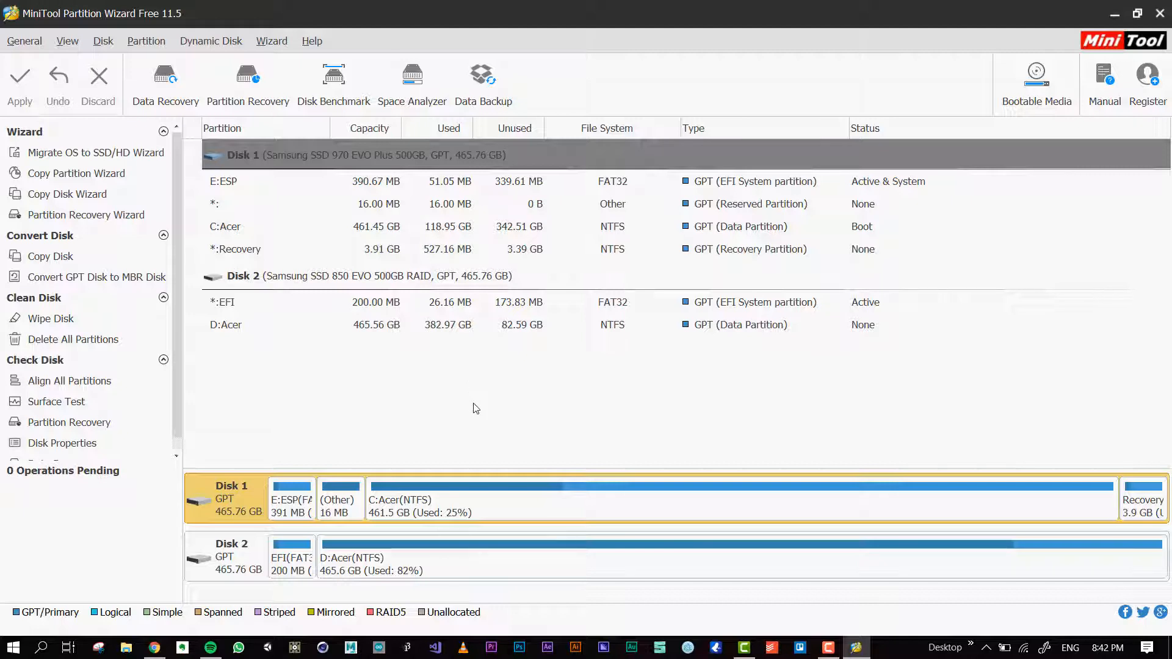
mouse_move(470, 419)
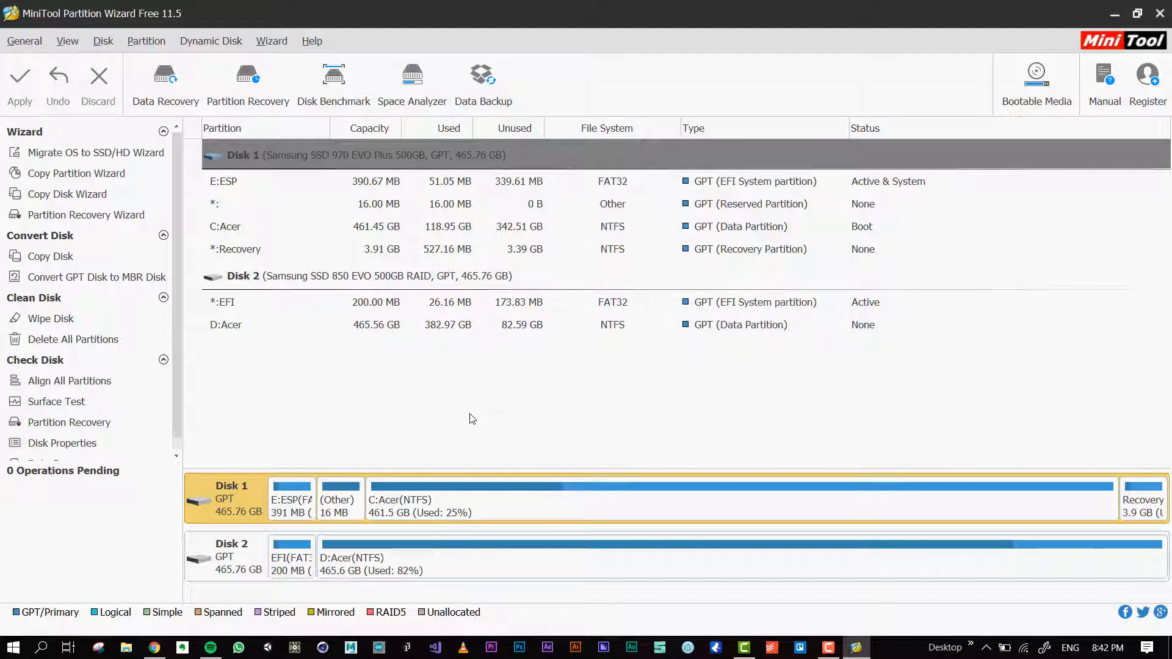
mouse_move(632, 426)
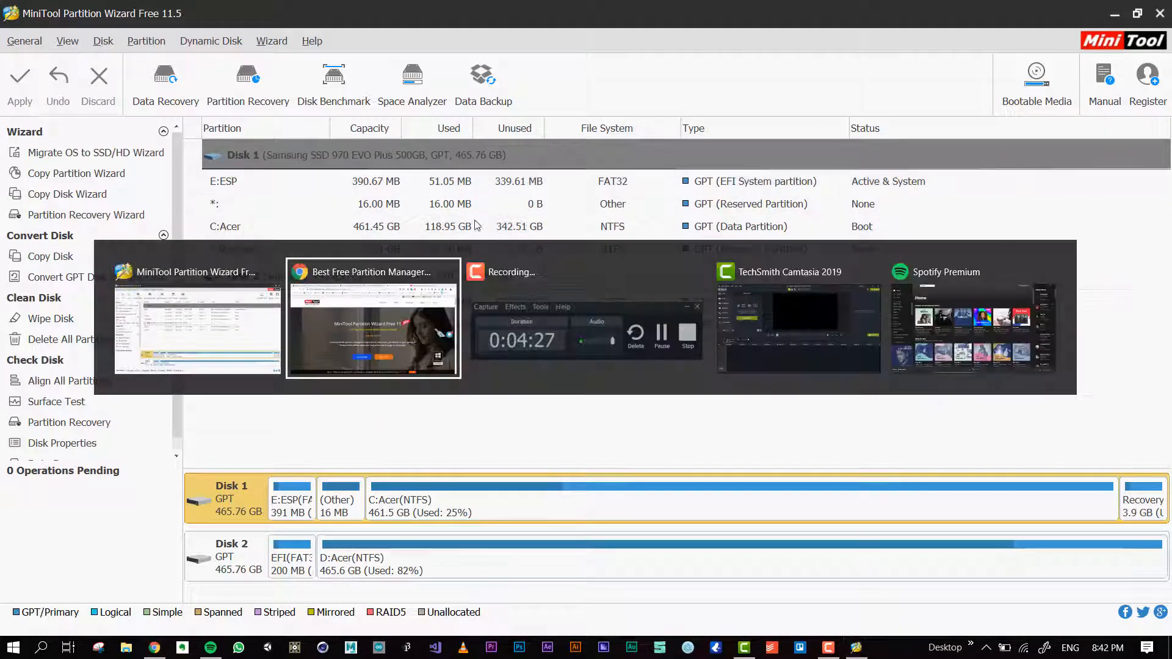
- Search images for '15 G9-593 disk' and enlarge the NotebookCheck underside photo
left_click(373, 318)
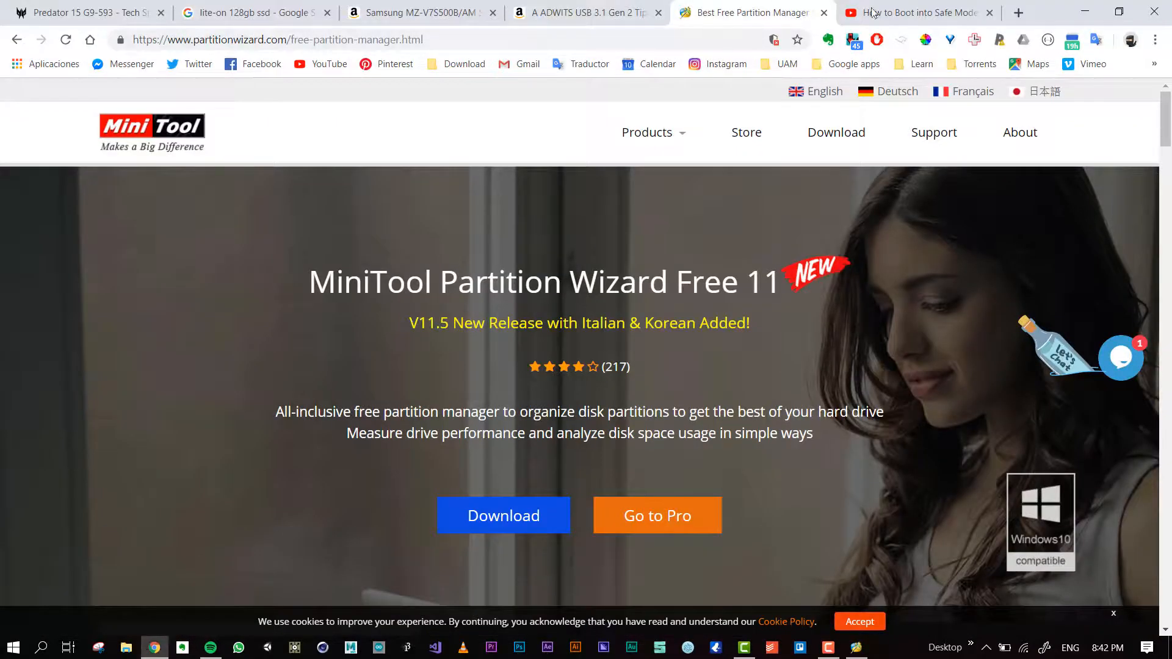
left_click(1016, 12)
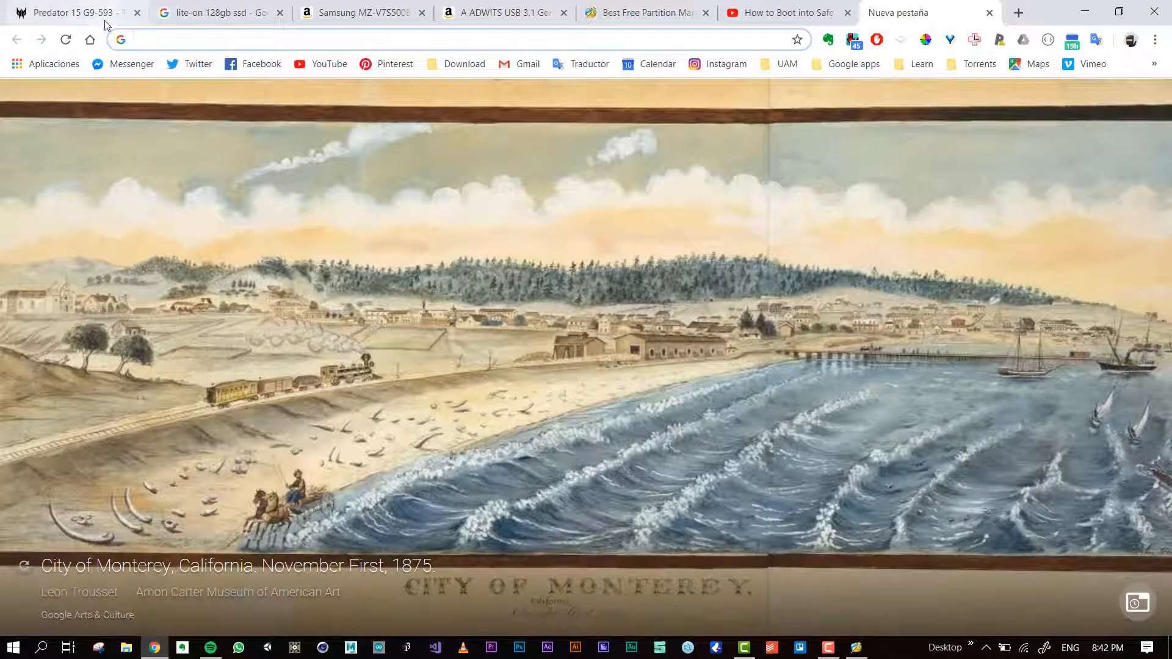
left_click(71, 13)
type("15 G9-593")
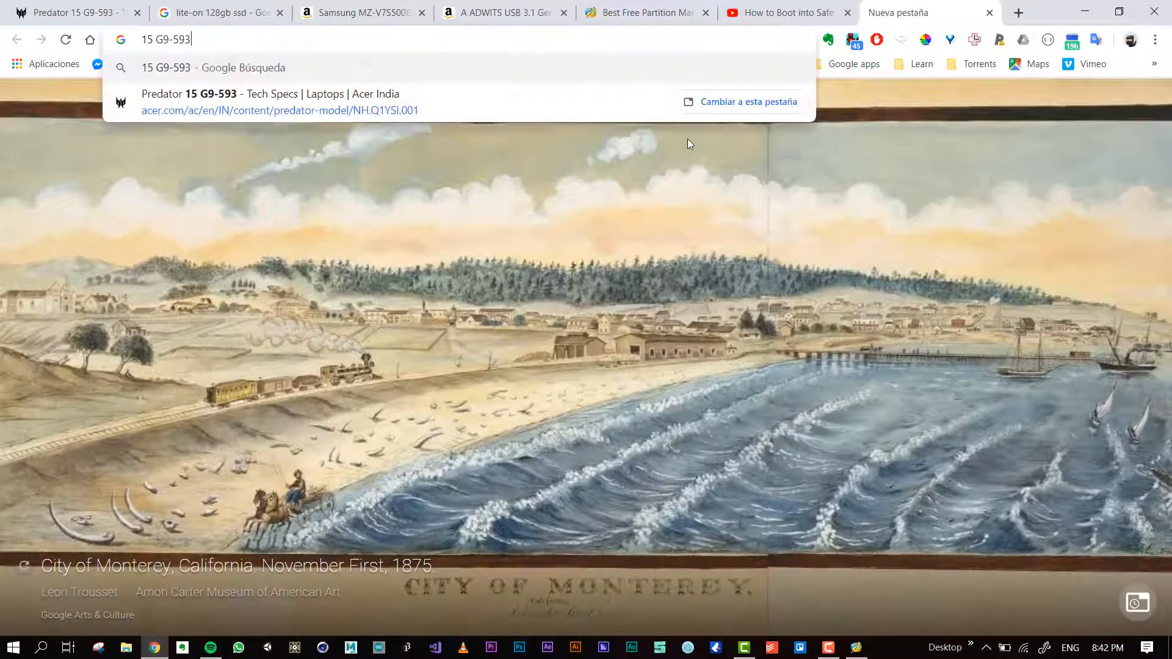
key("Return")
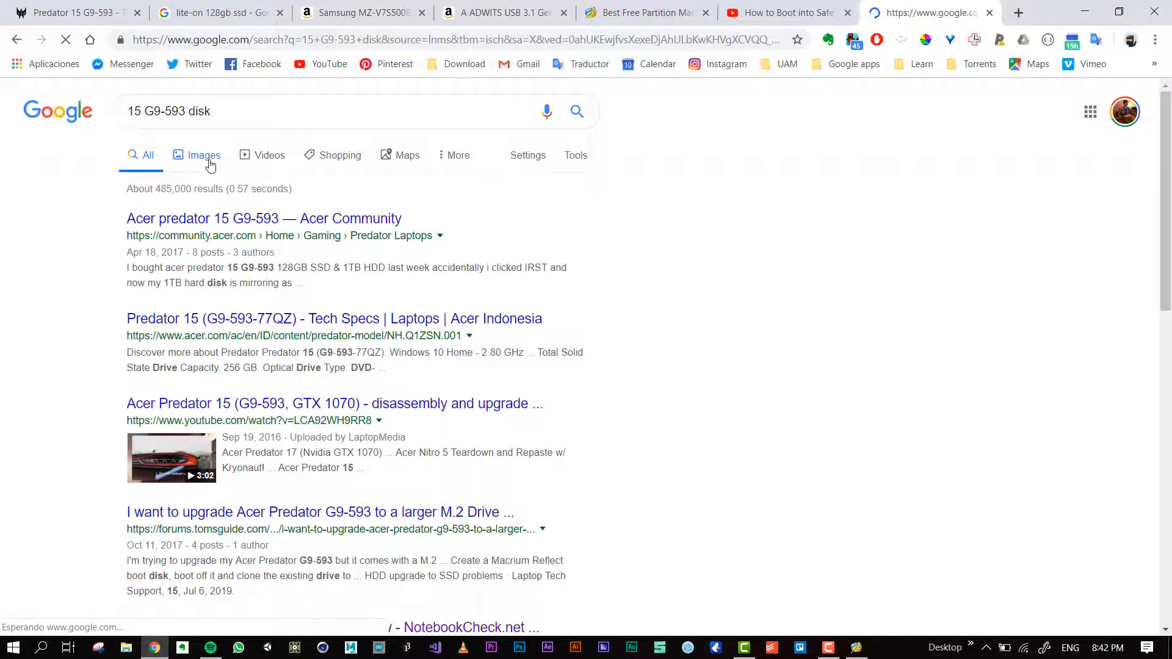
left_click(203, 155)
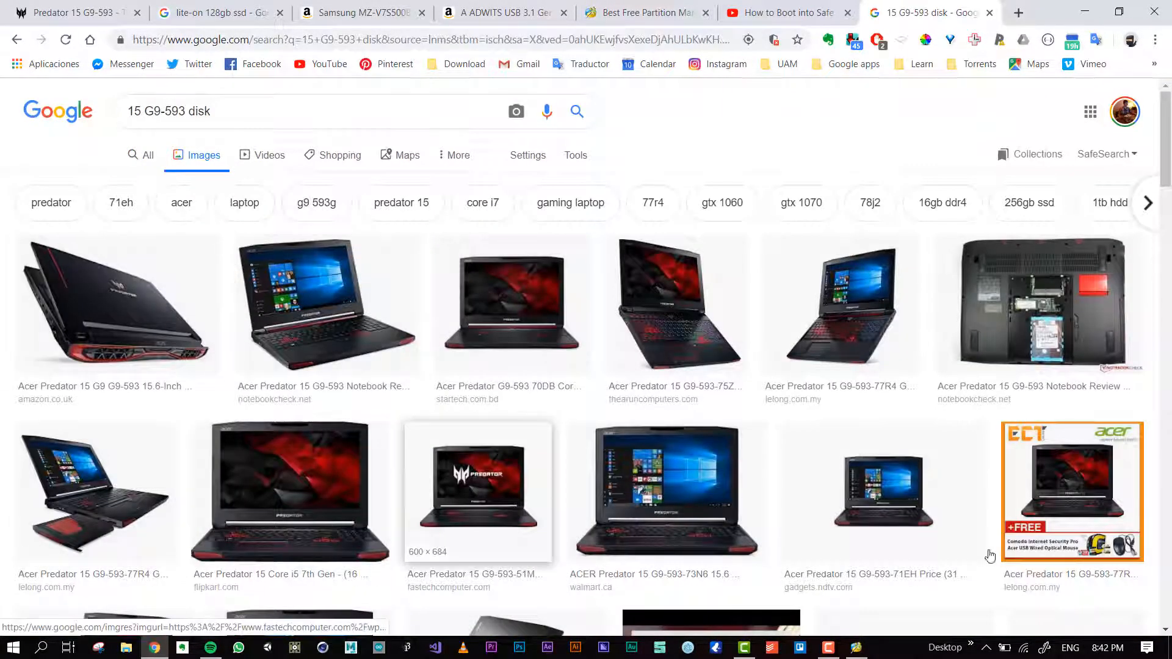
left_click(1035, 304)
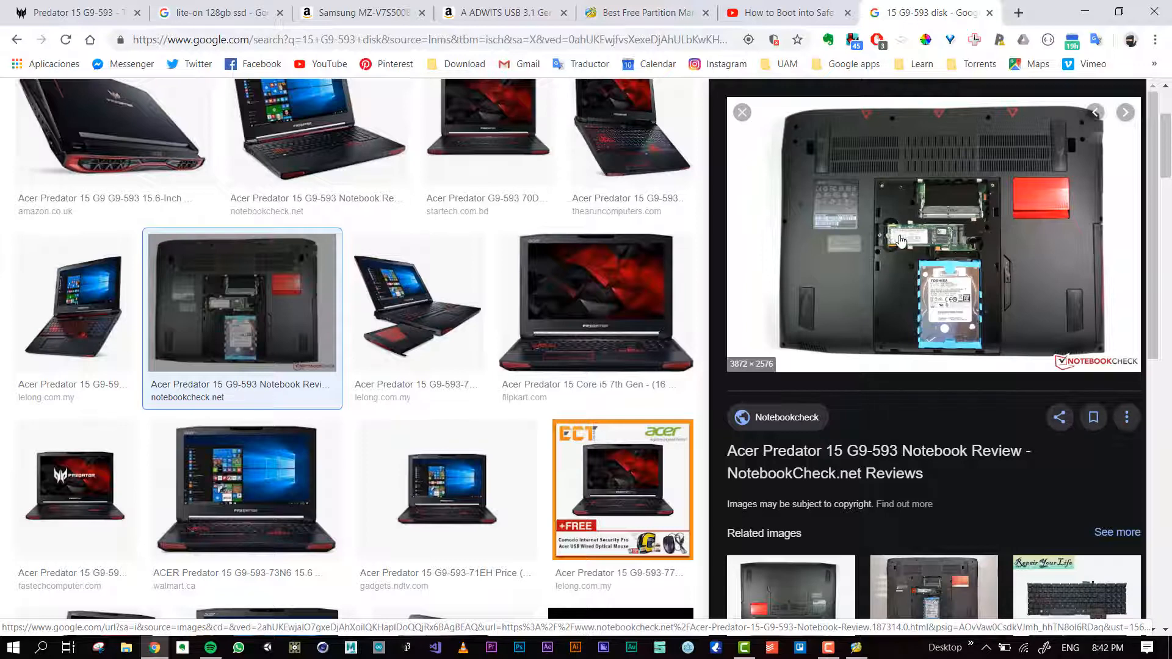
mouse_move(888, 245)
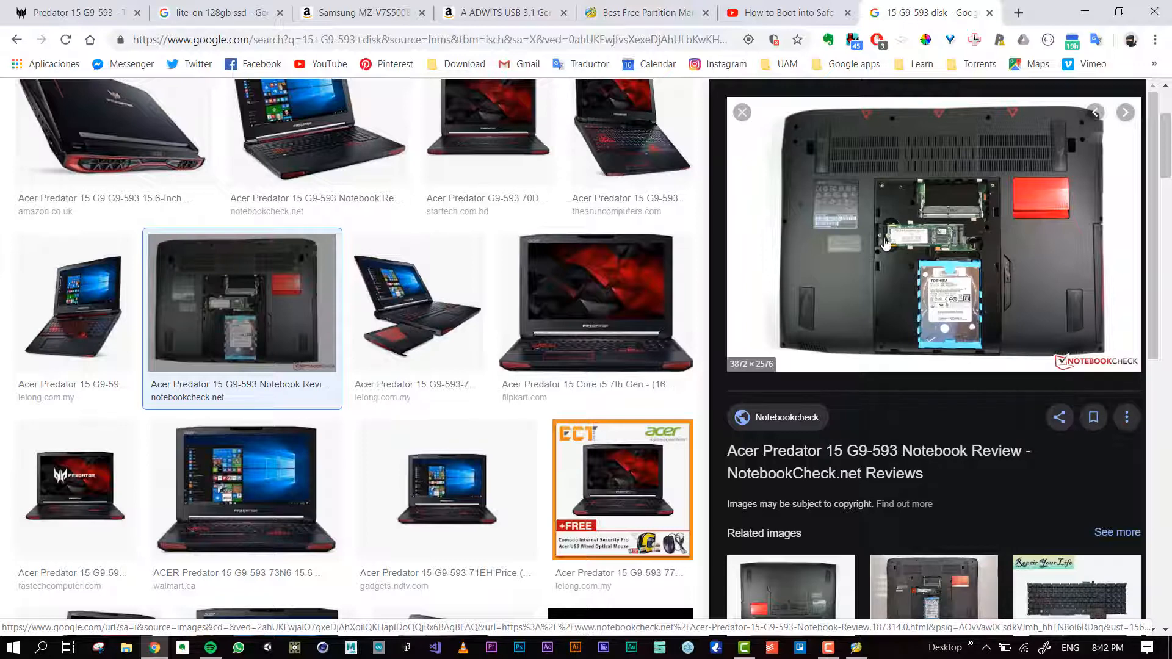
mouse_move(956, 234)
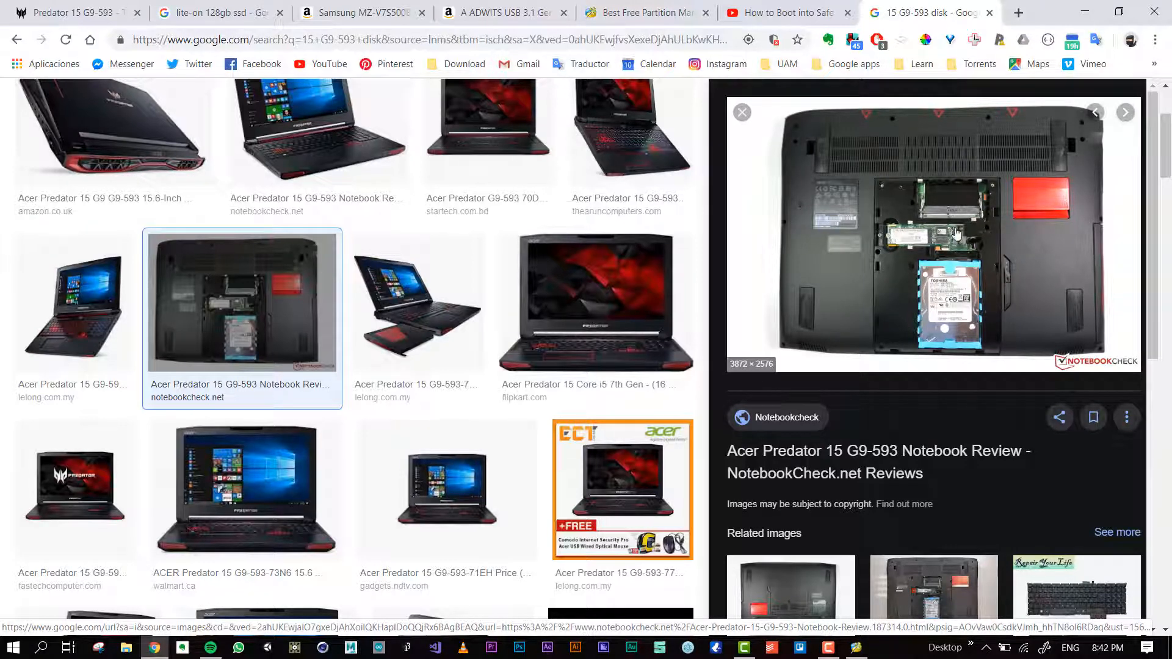
mouse_move(953, 216)
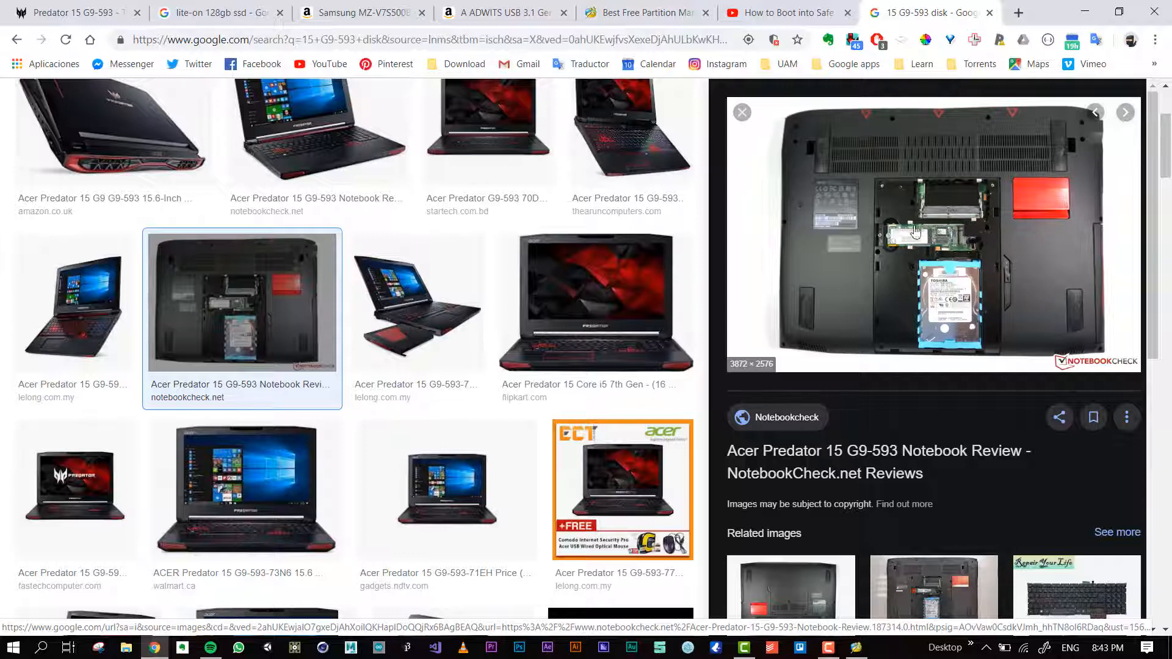
mouse_move(776, 252)
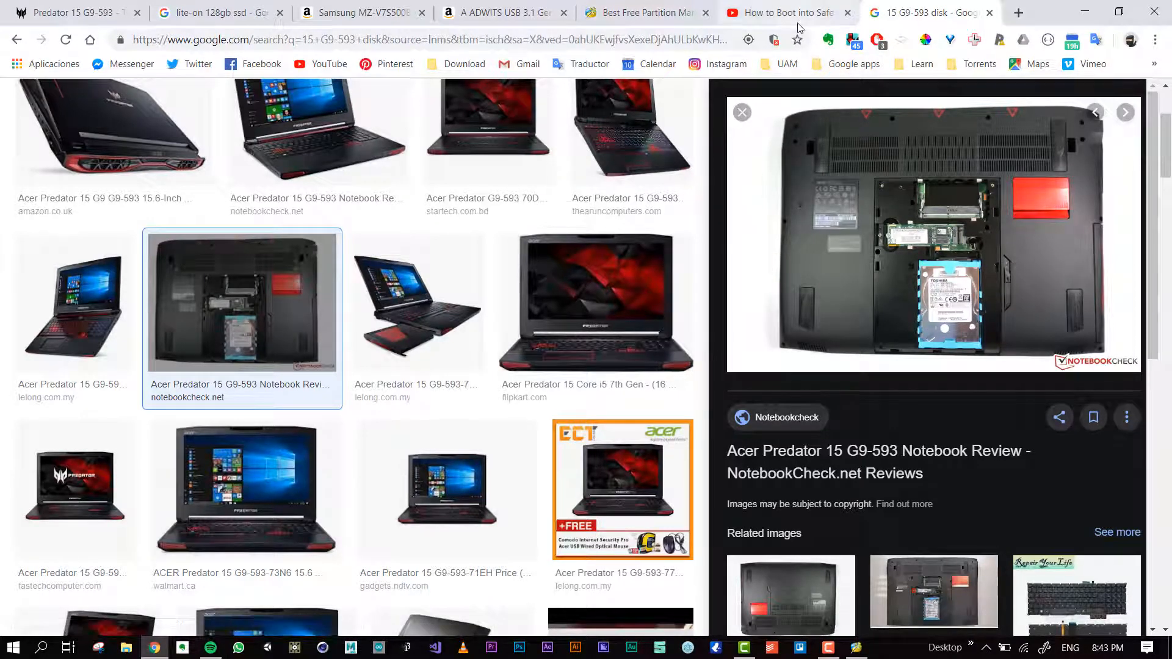
mouse_move(843, 193)
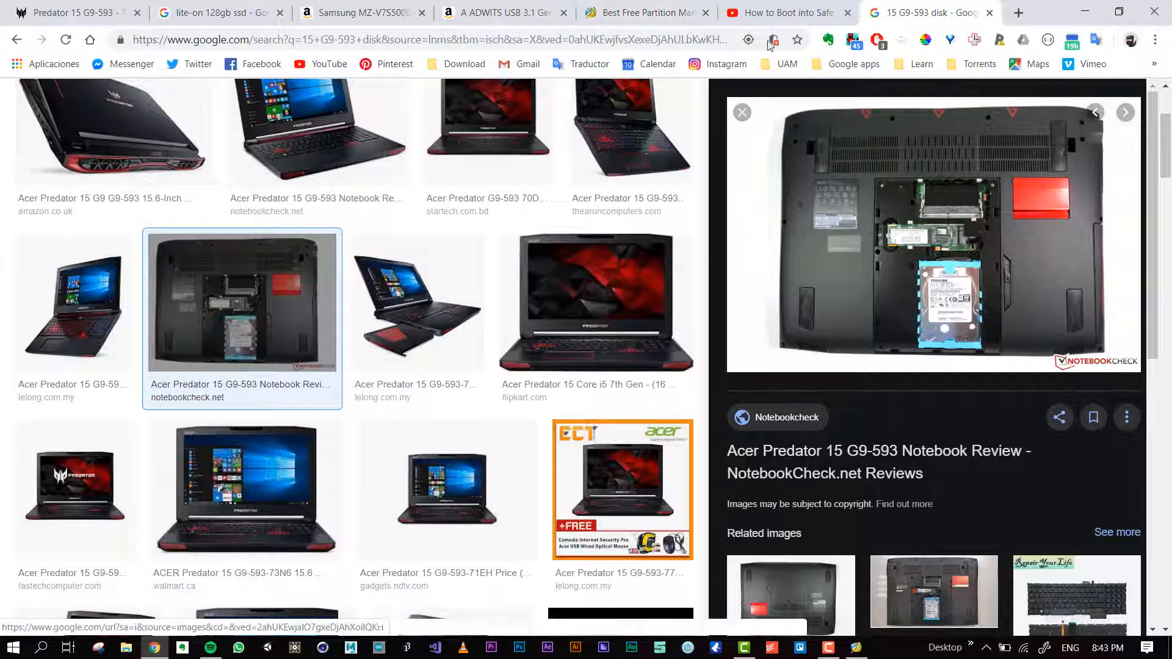
mouse_move(837, 216)
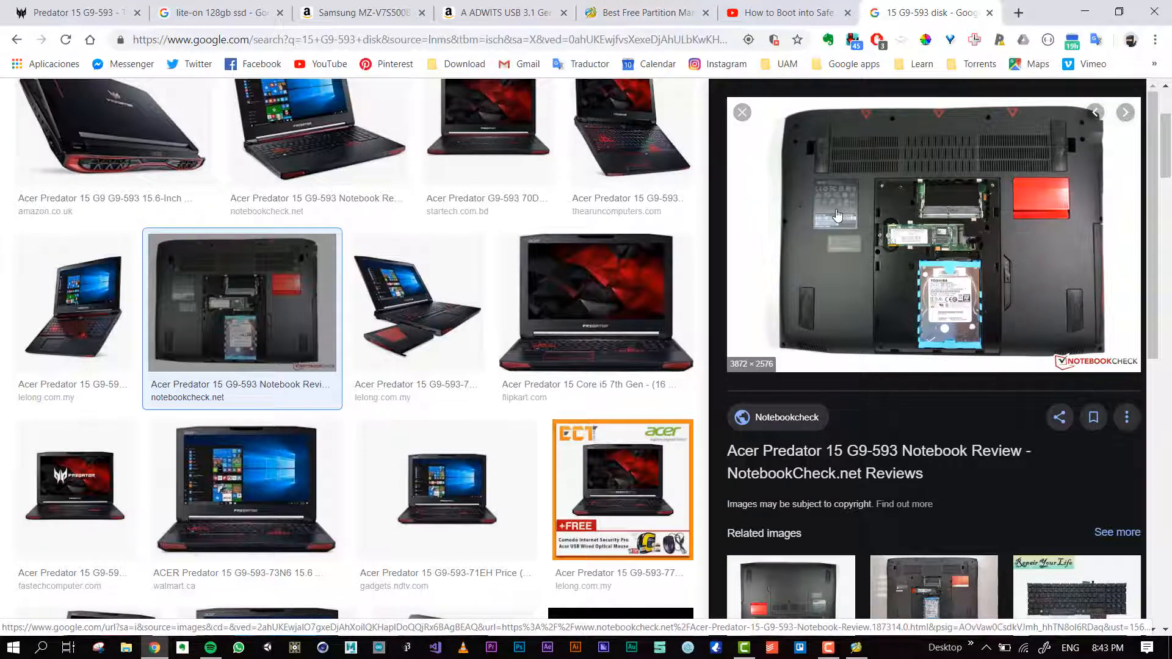
mouse_move(914, 149)
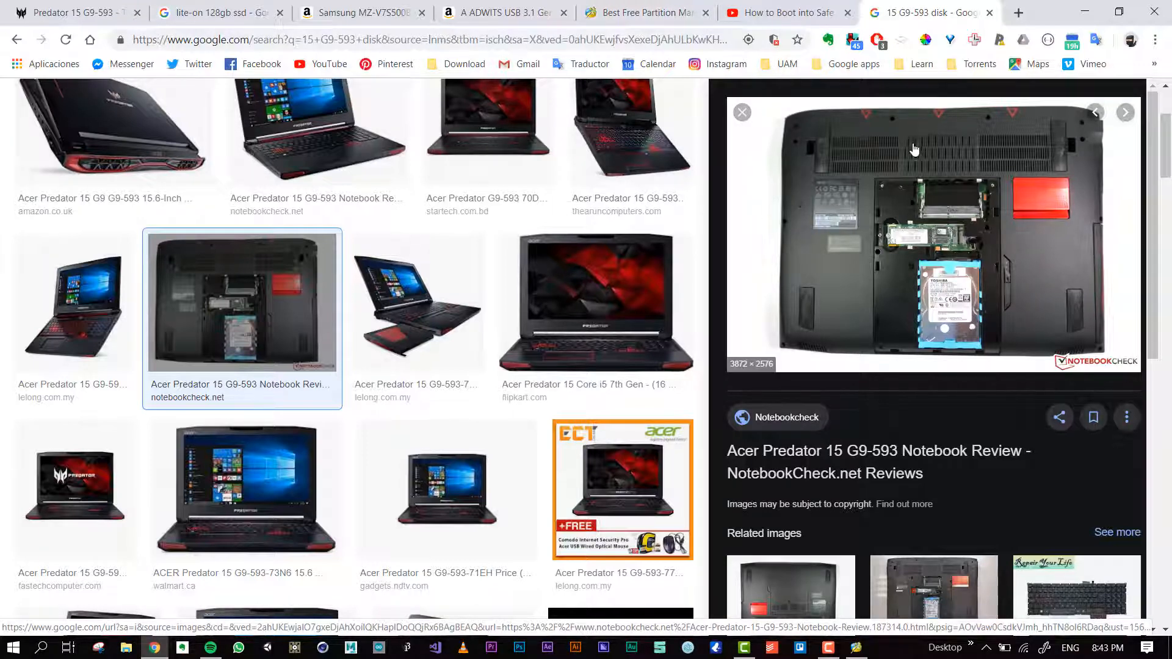
mouse_move(760, 361)
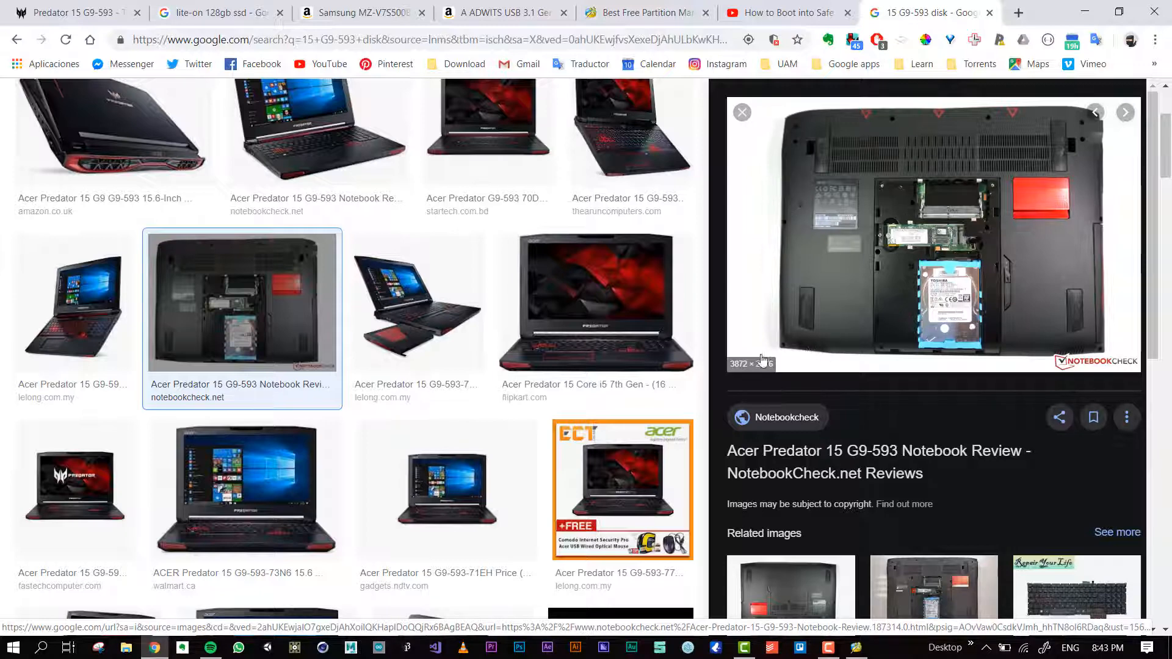
mouse_move(790, 100)
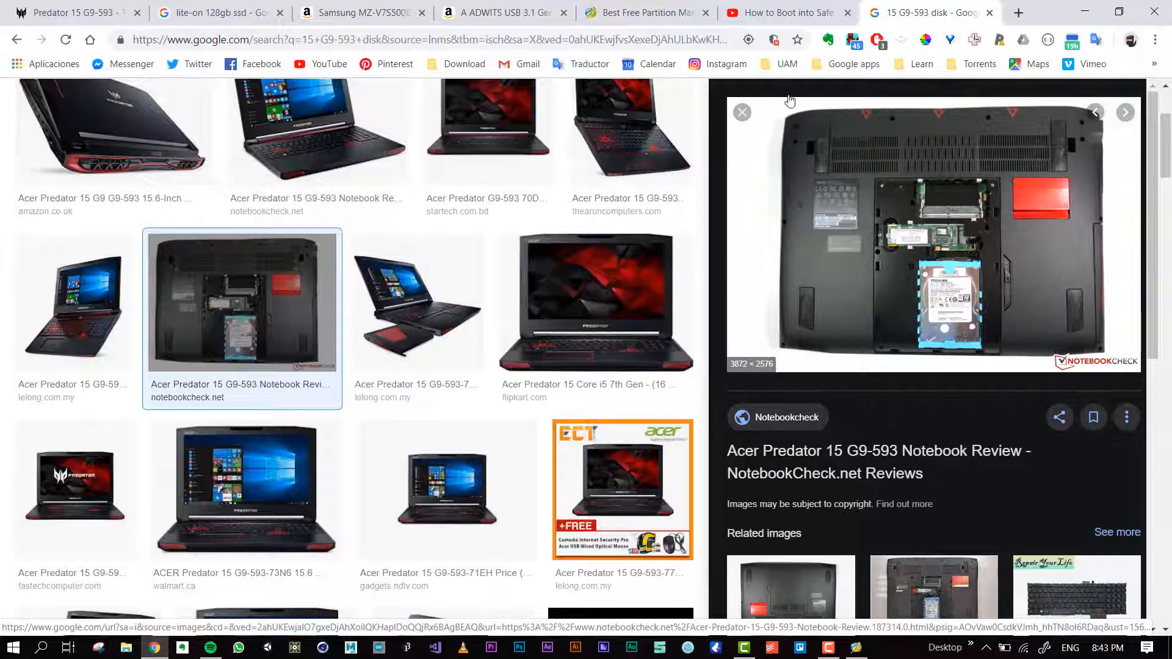
mouse_move(844, 141)
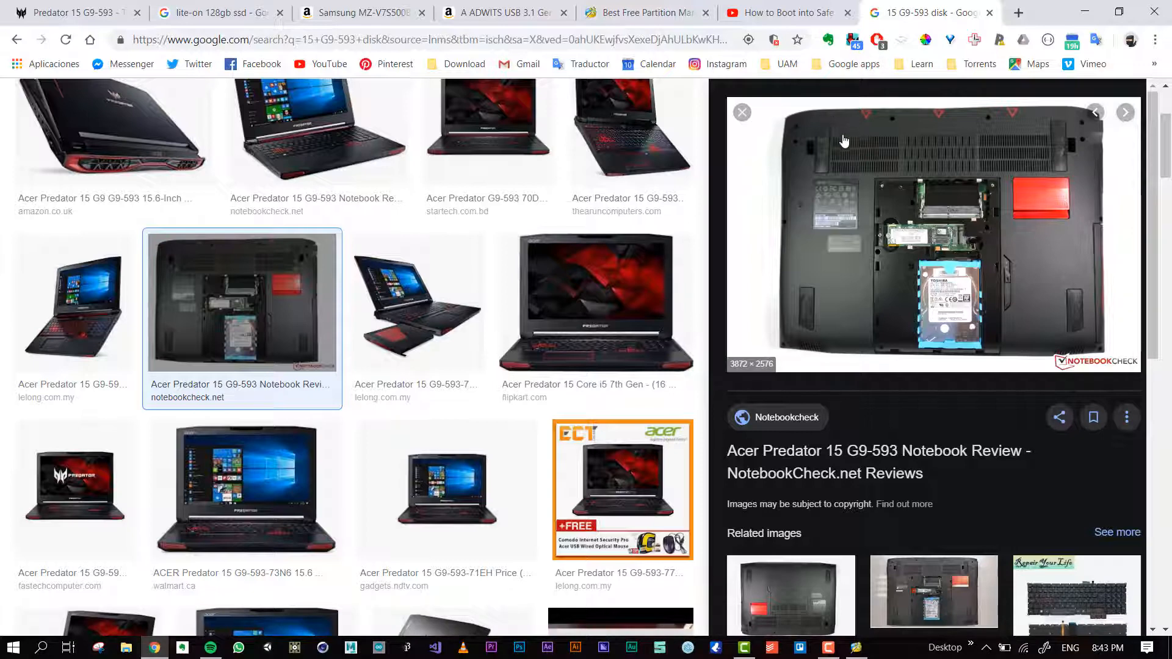
mouse_move(505, 12)
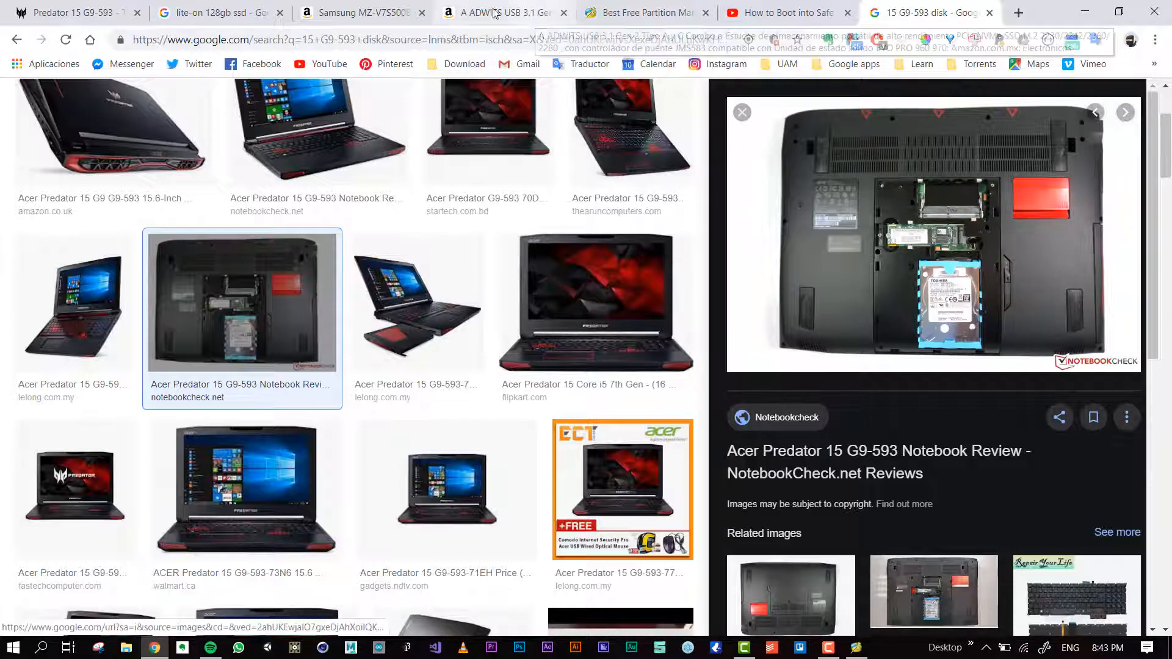
mouse_move(459, 198)
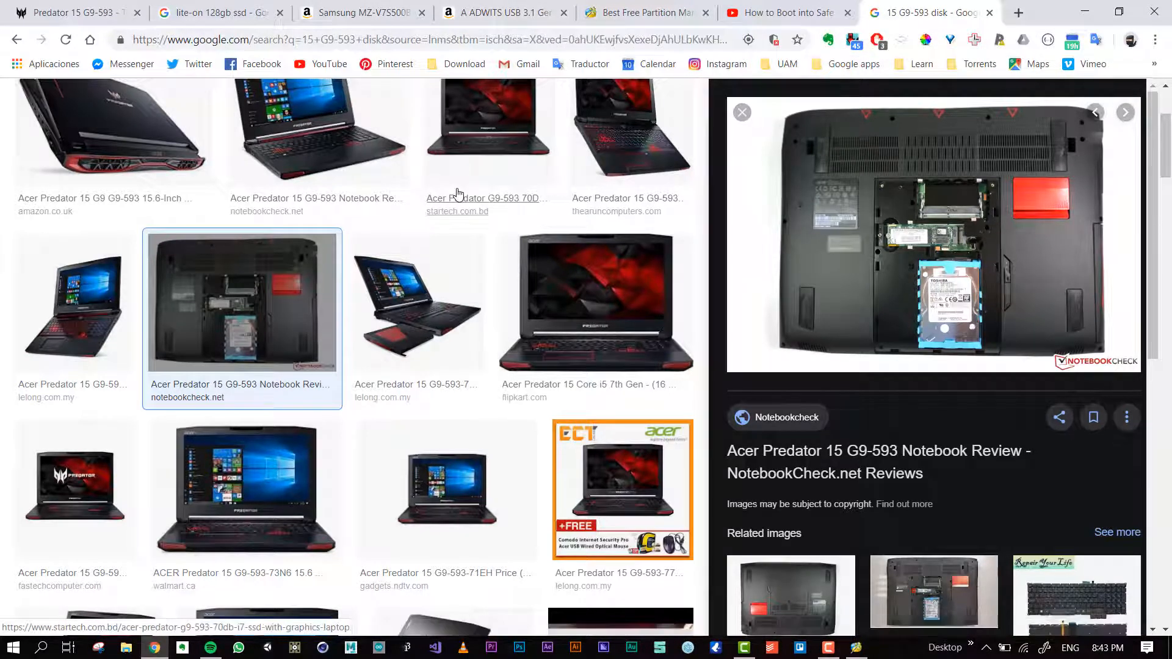
mouse_move(605, 120)
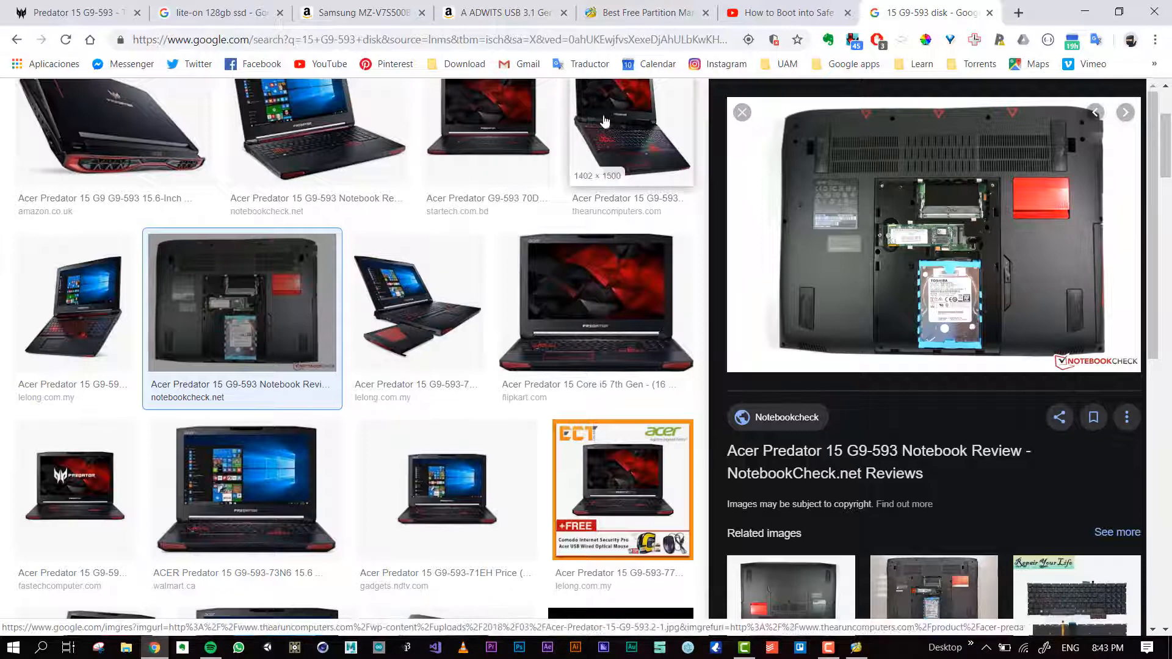